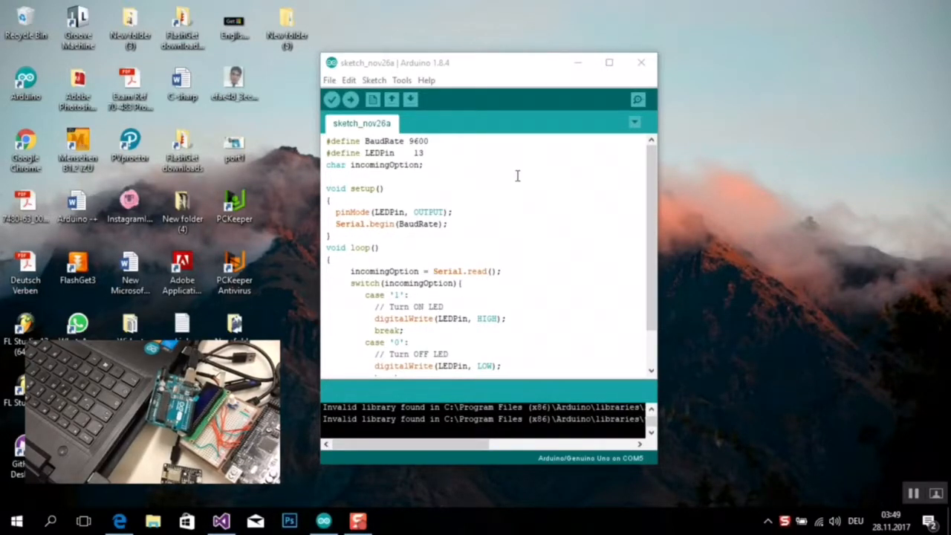
Review the LED-control sketch and bring up the Serial Monitor for the Uno on COM5
scroll(down, 3)
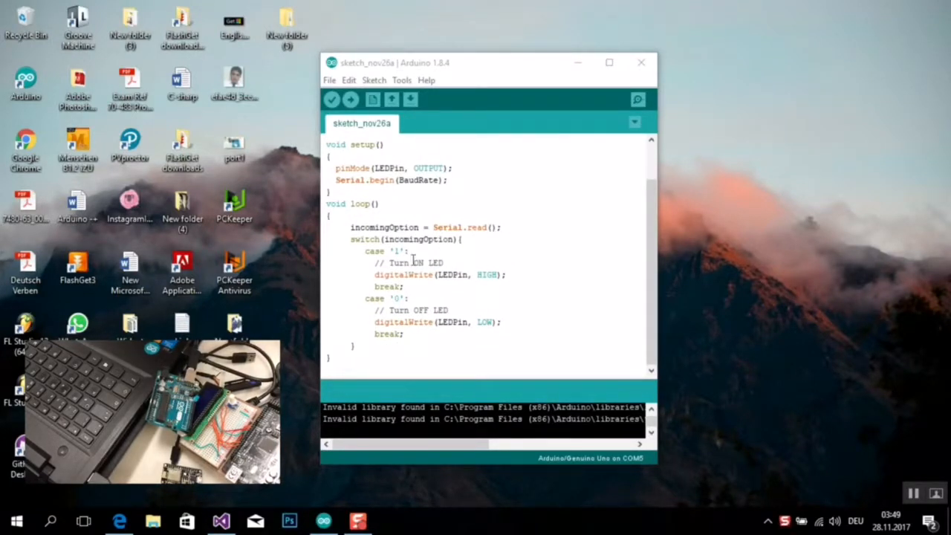
click(637, 98)
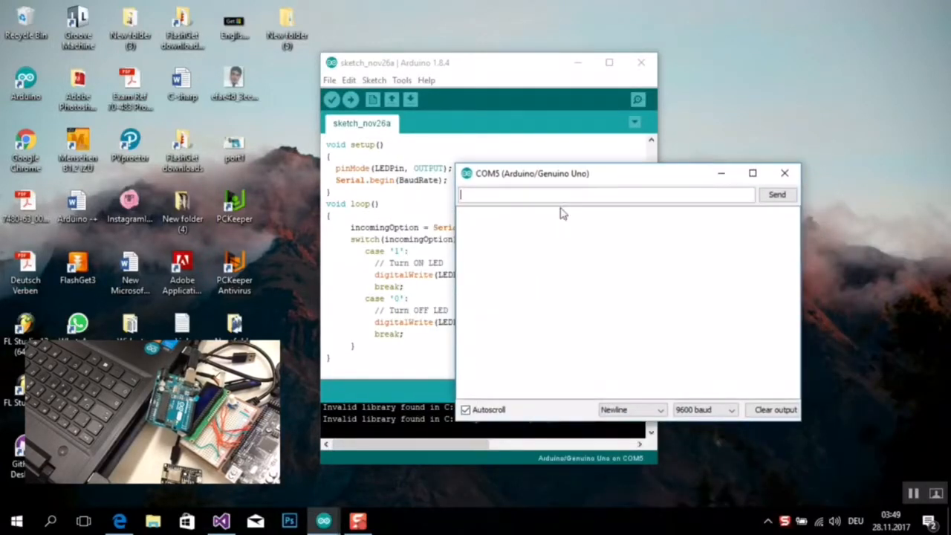
Send 1 from the Serial Monitor input, then dismiss the COM5 monitor window
text(1)
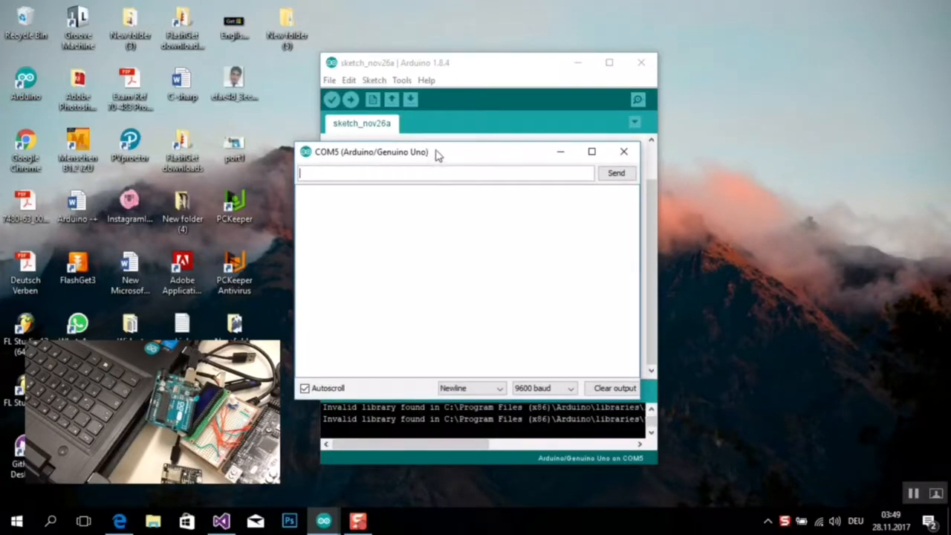
drag(371, 152, 490, 248)
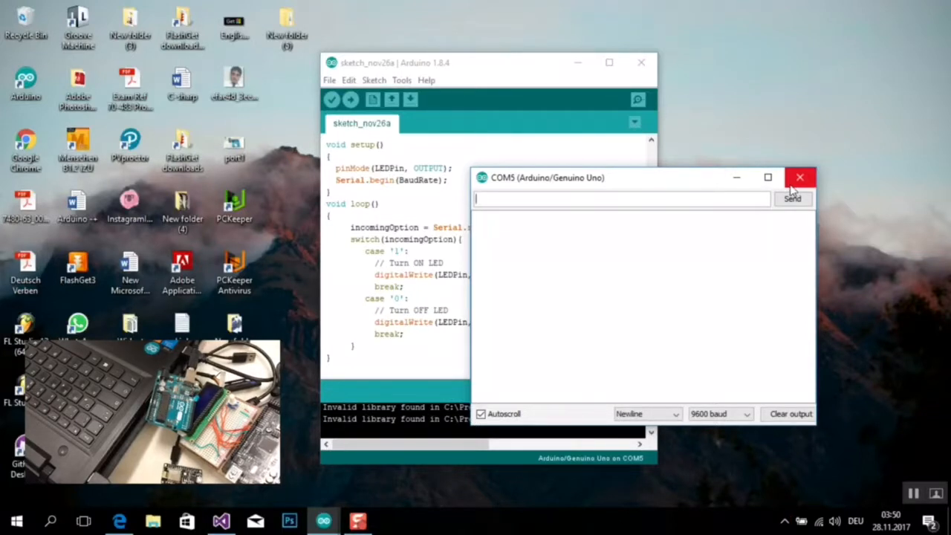
click(799, 178)
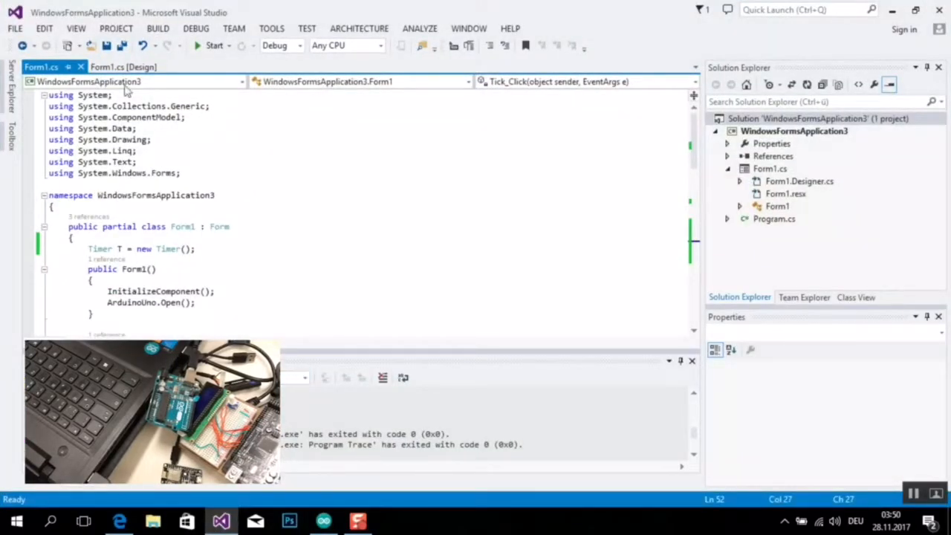
Start a new project from FILE > New > Project, showing the Visual C# templates
click(15, 28)
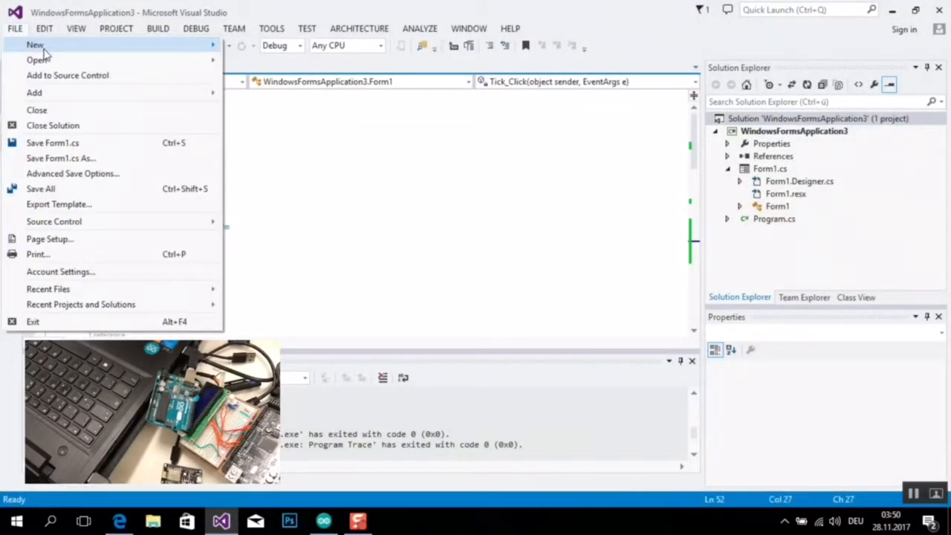
mouse_move(36, 44)
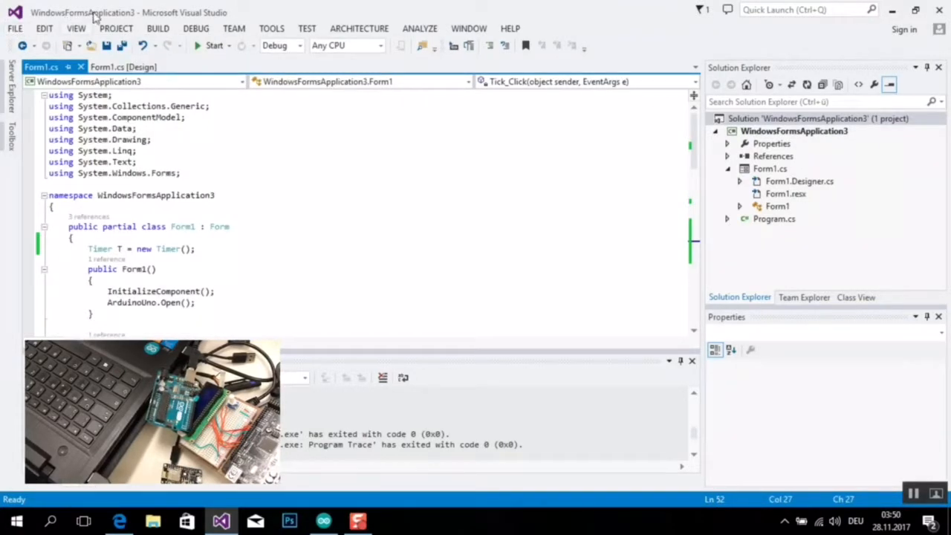
click(76, 28)
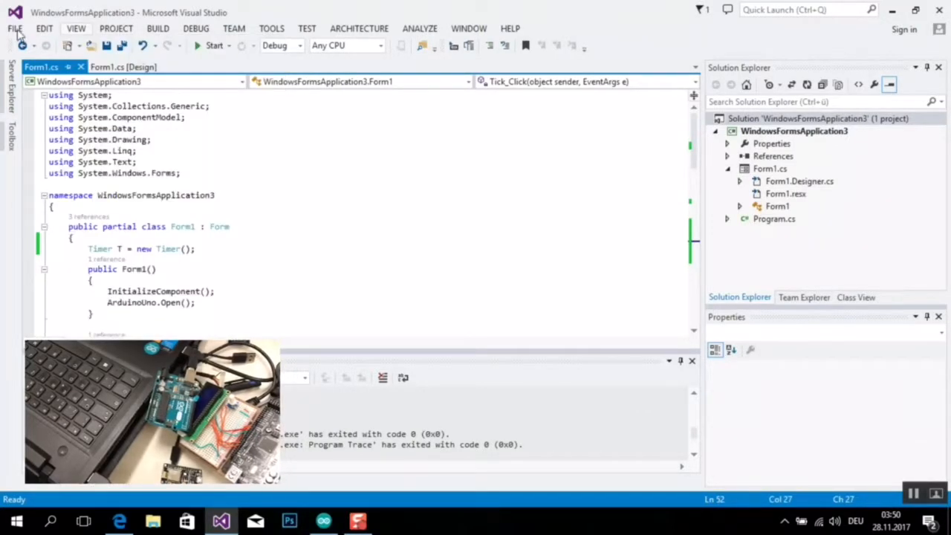
click(15, 29)
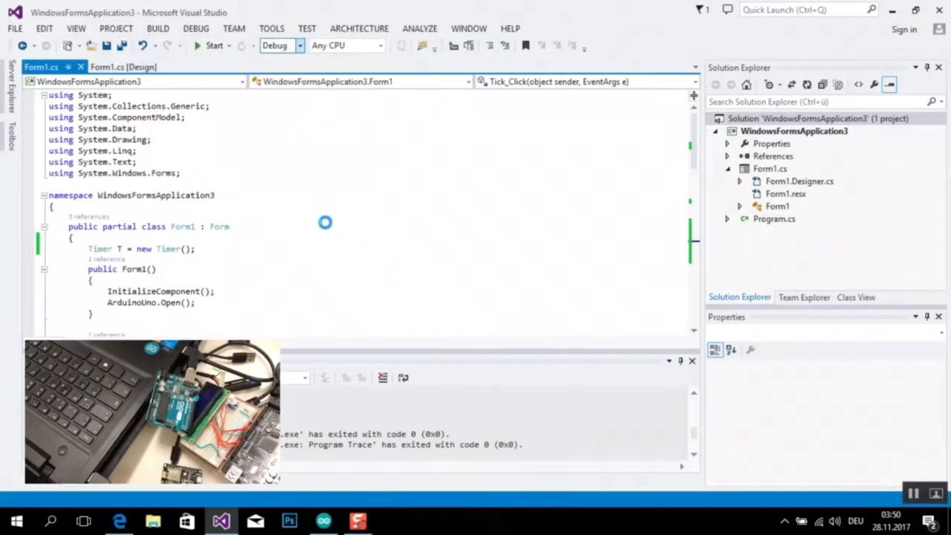
mouse_move(329, 224)
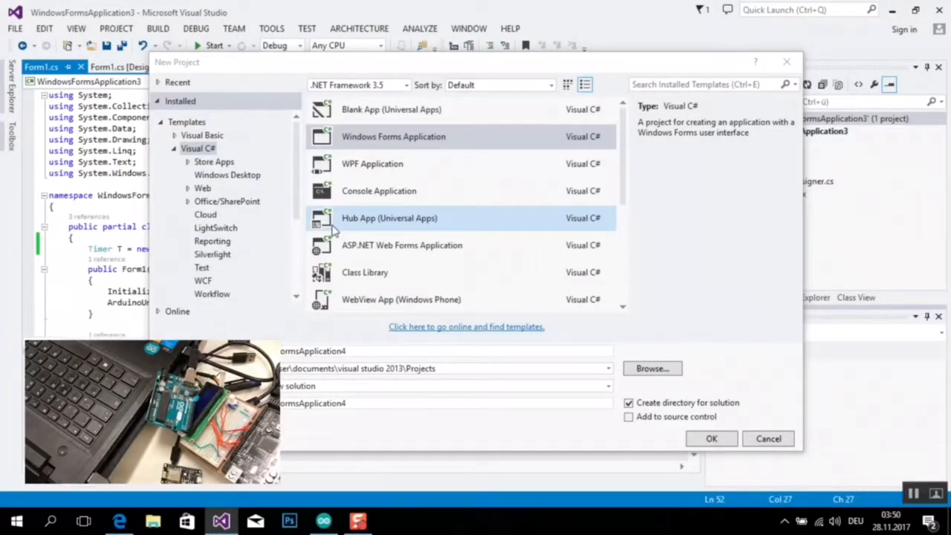
Create a Windows Forms Application project with the entered name
click(392, 137)
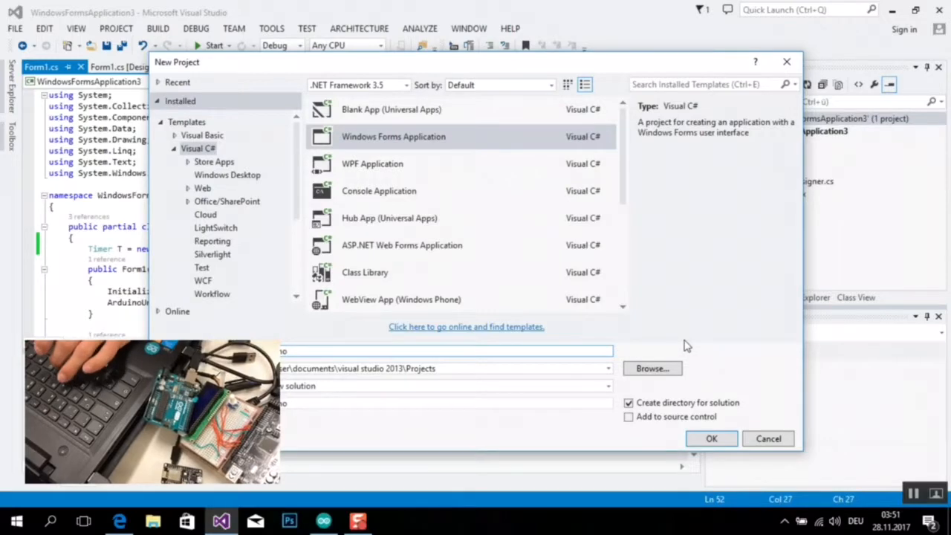
mouse_move(710, 438)
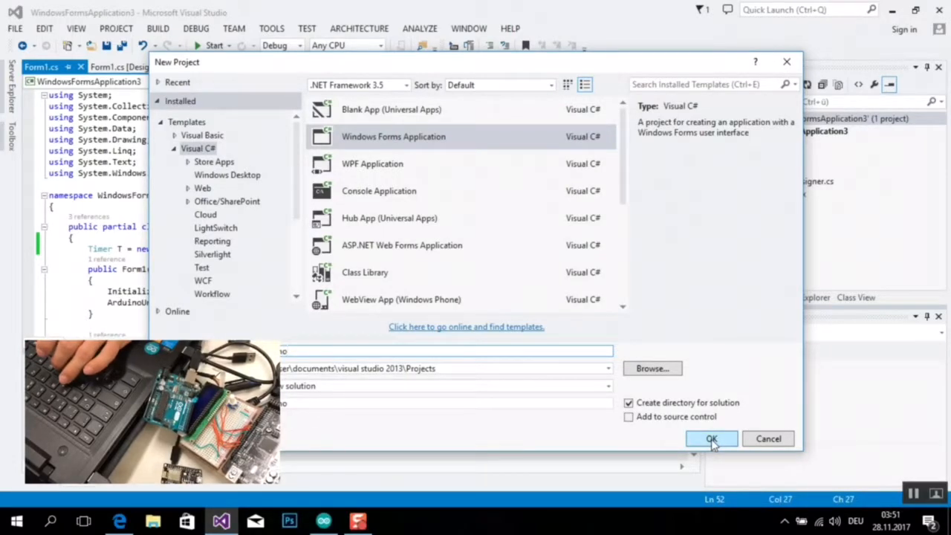
click(710, 438)
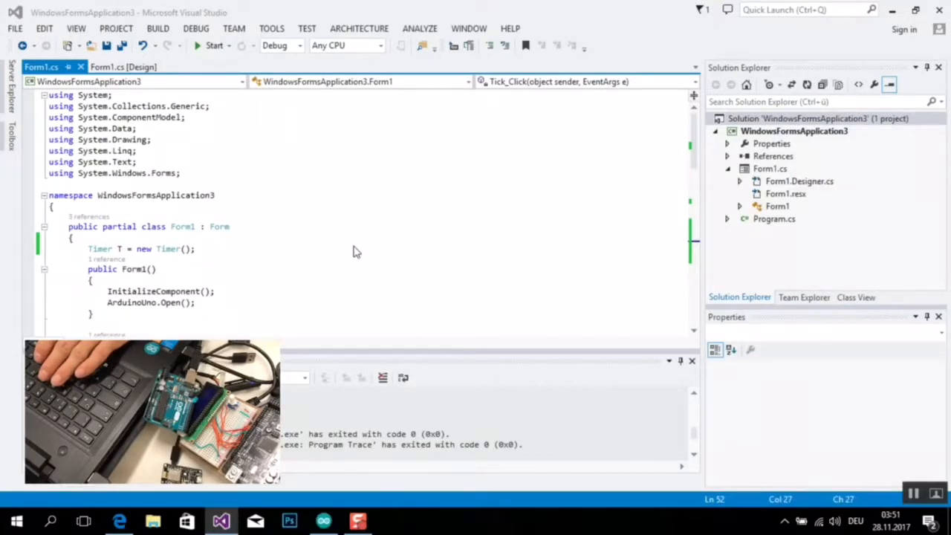
mouse_move(405, 166)
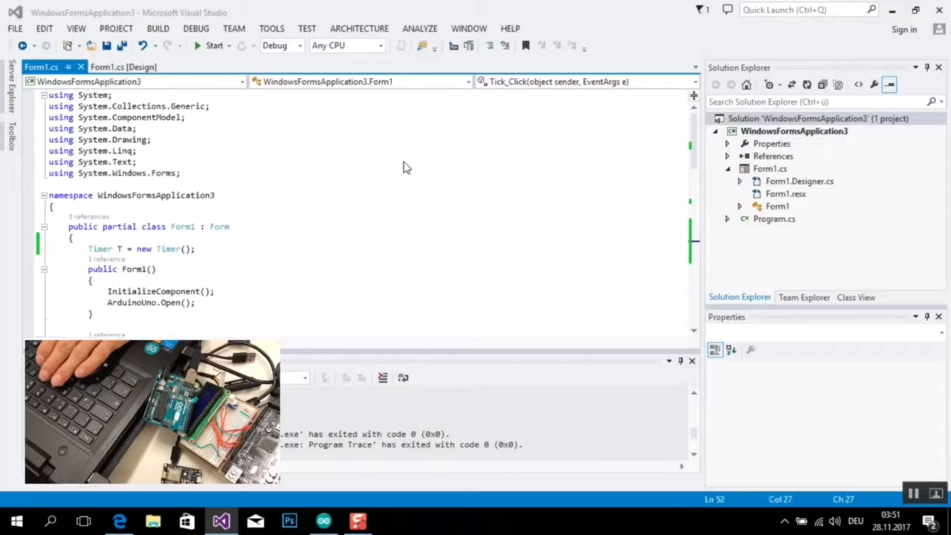
mouse_move(438, 162)
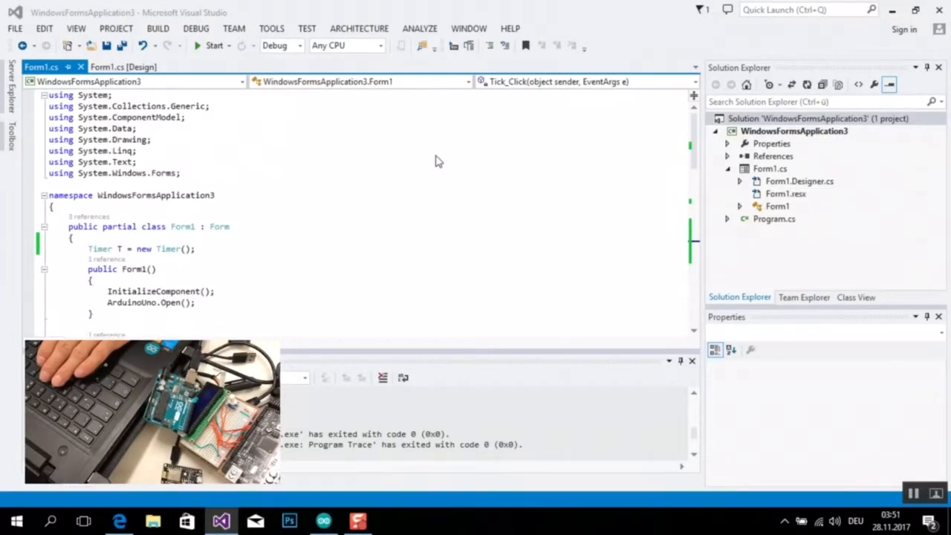
mouse_move(232, 229)
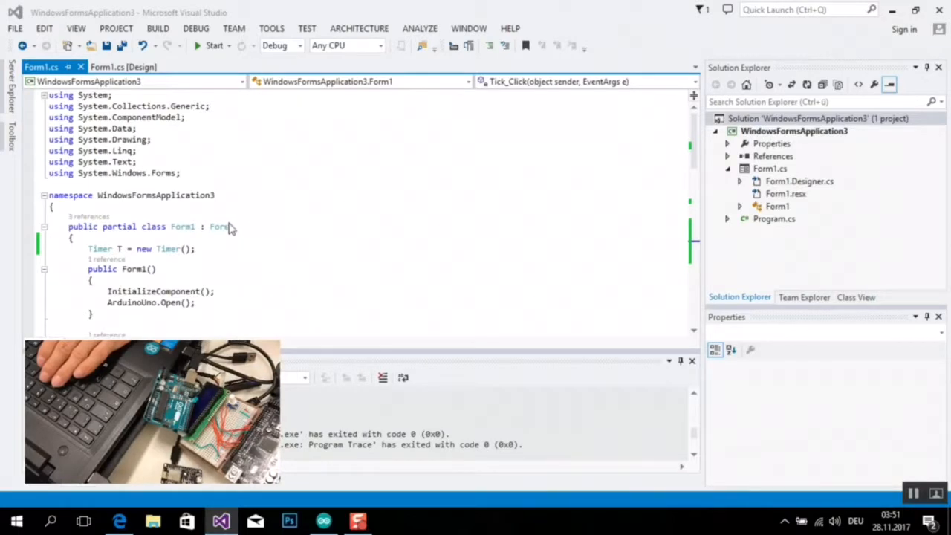
mouse_move(241, 183)
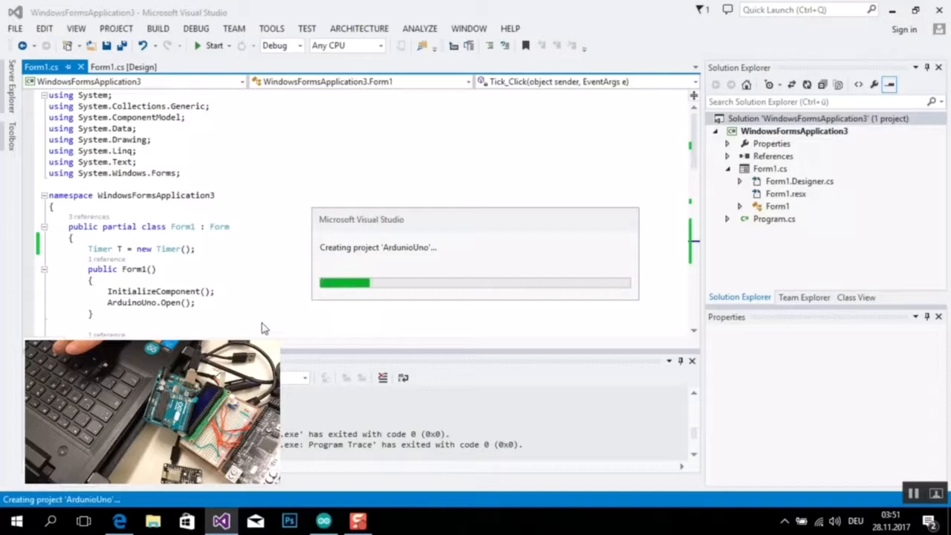
mouse_move(261, 221)
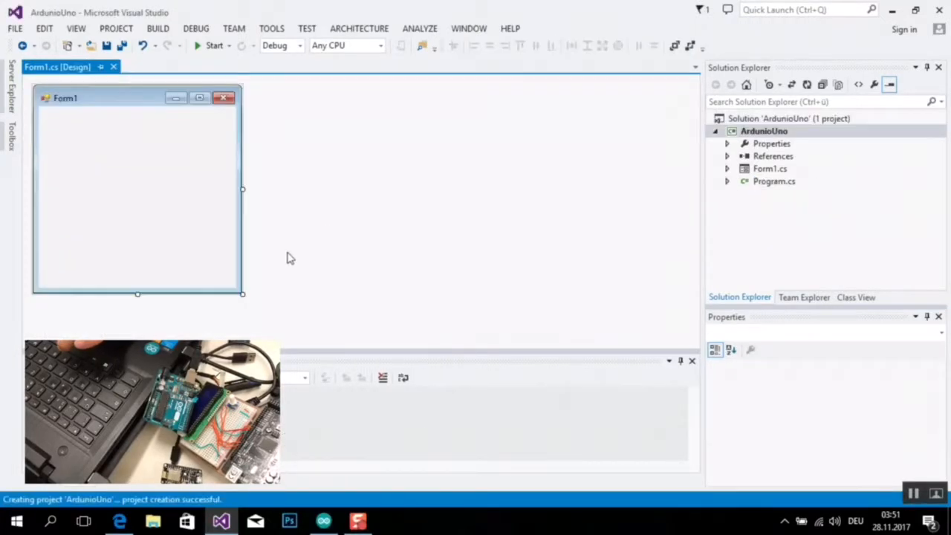
Enlarge Form1 by its corner handle and show the Toolbox controls
click(137, 190)
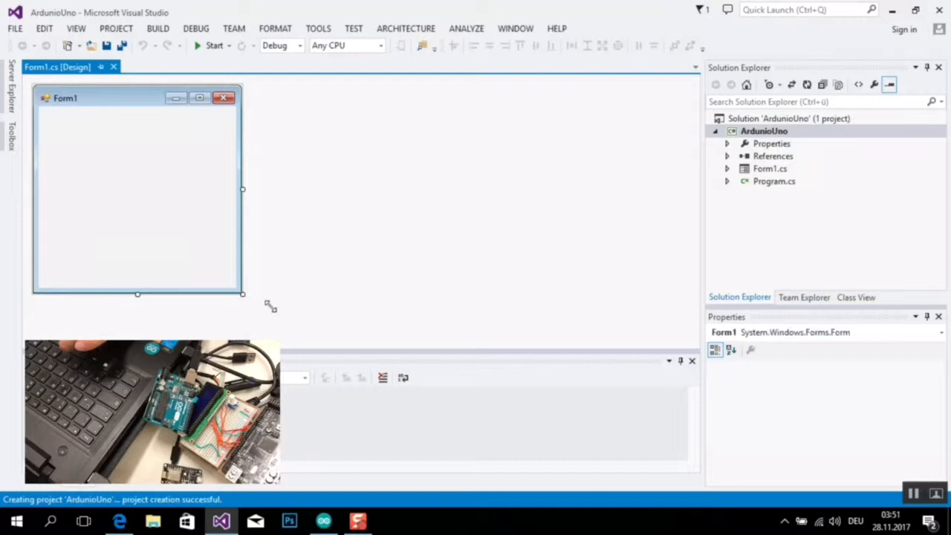
drag(243, 293, 303, 321)
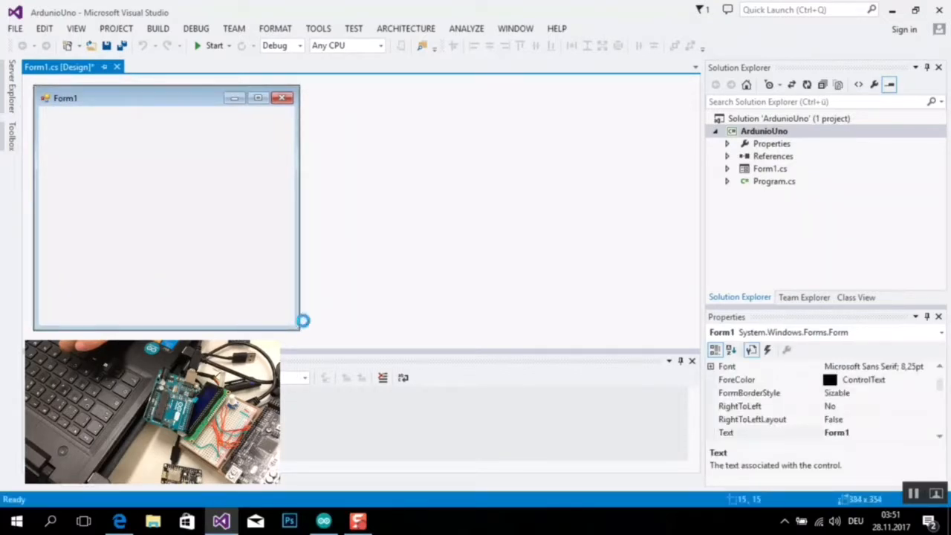
click(728, 170)
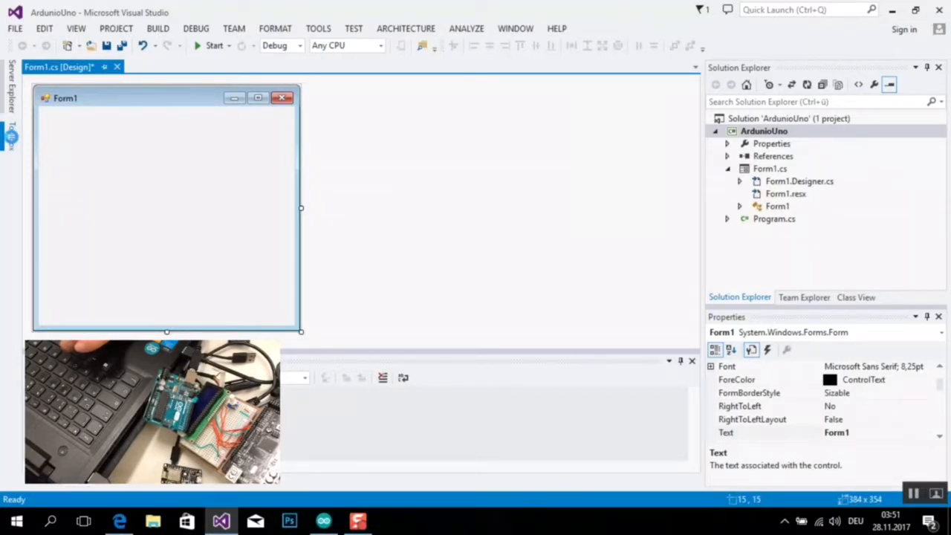
click(12, 134)
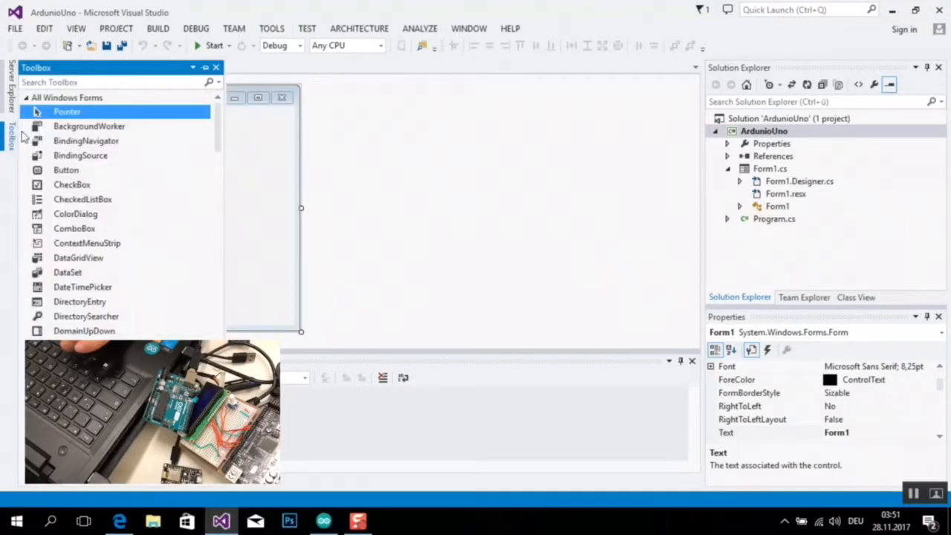
Add button1 and button2 to the form, stacked near its centre
click(66, 170)
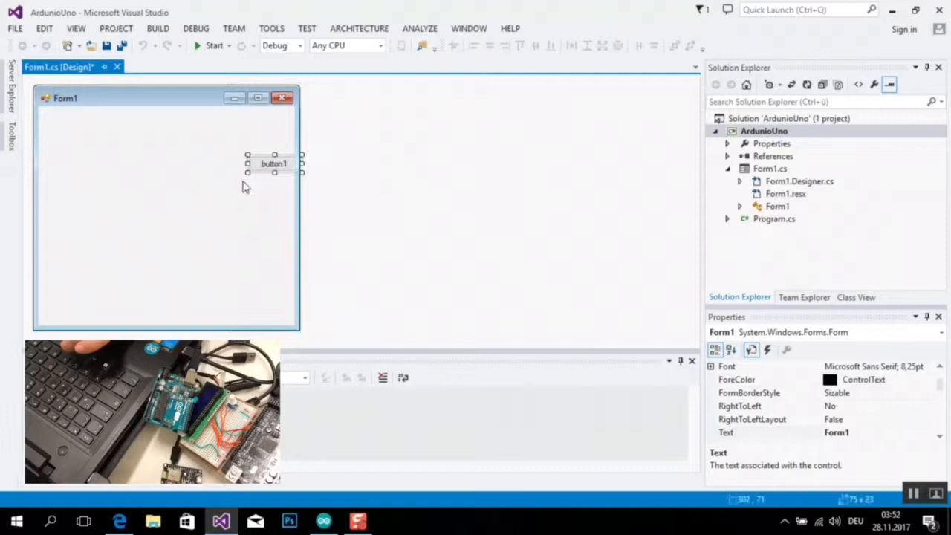
drag(273, 164, 163, 157)
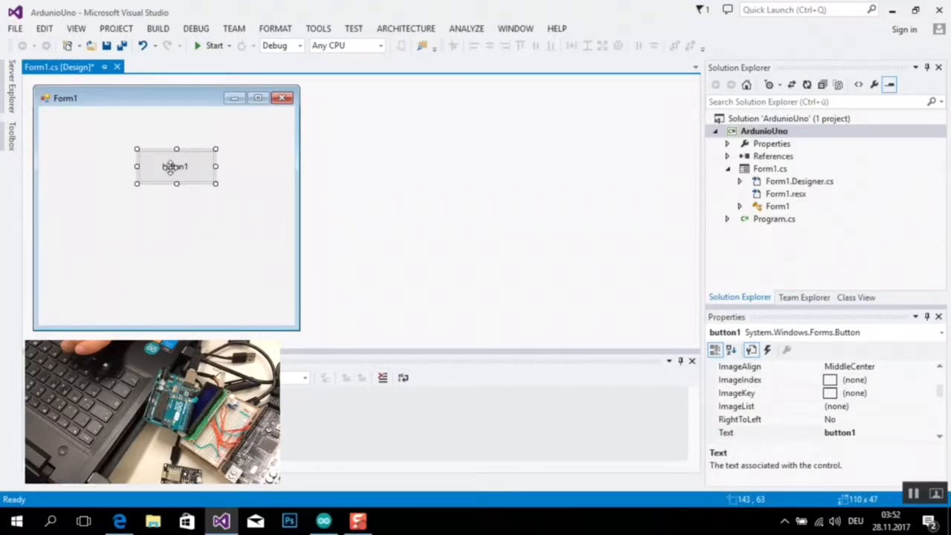
click(181, 228)
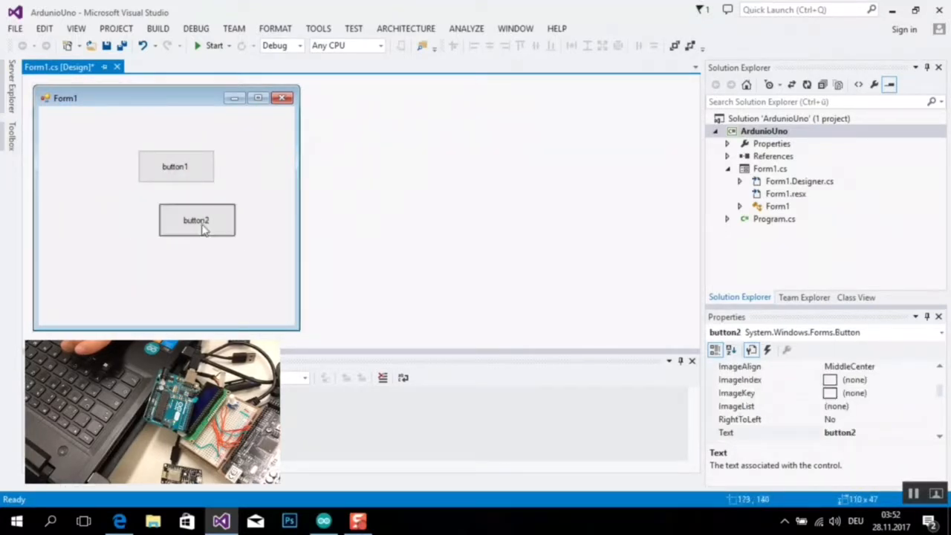
drag(196, 220, 175, 203)
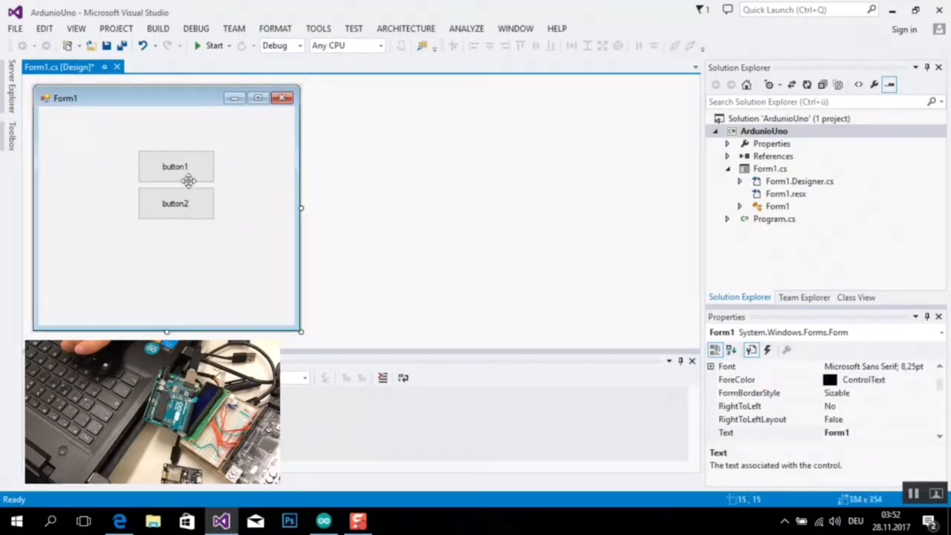
Set the two buttons' Text properties to On and Off
click(176, 166)
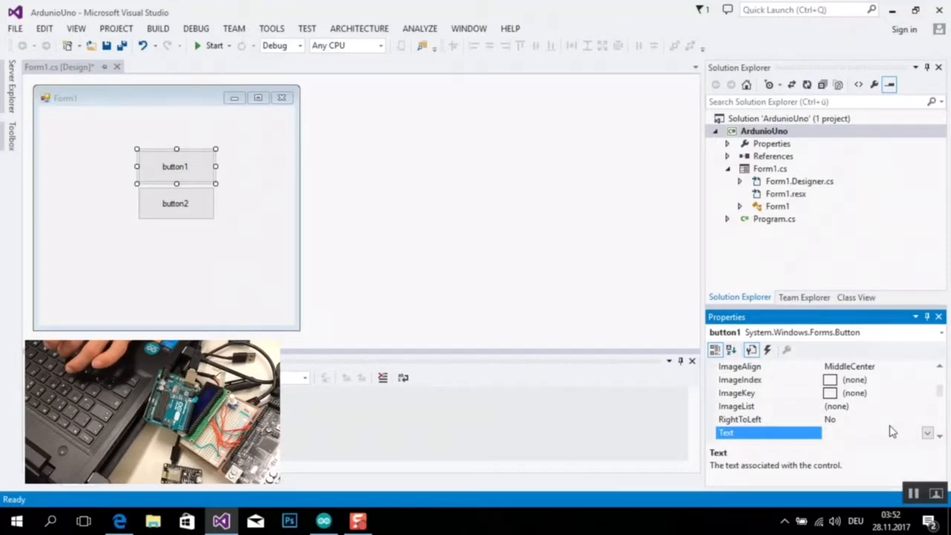
text(0)
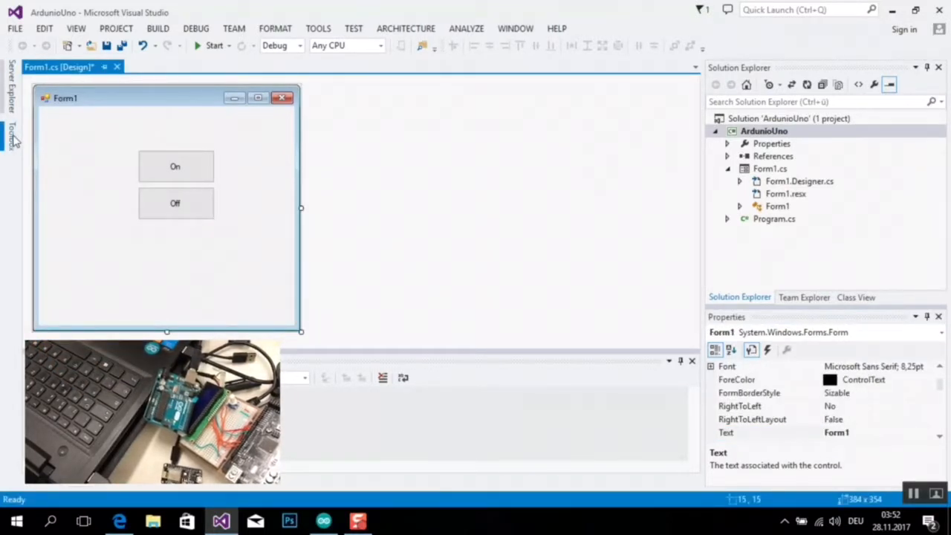
Add a SerialPort component from the Toolbox to the form
click(12, 136)
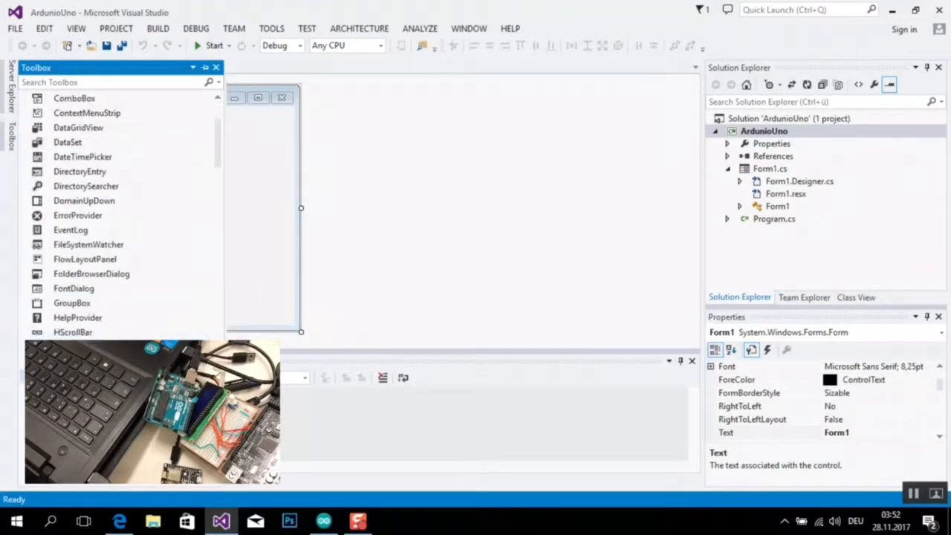
scroll(down, 3)
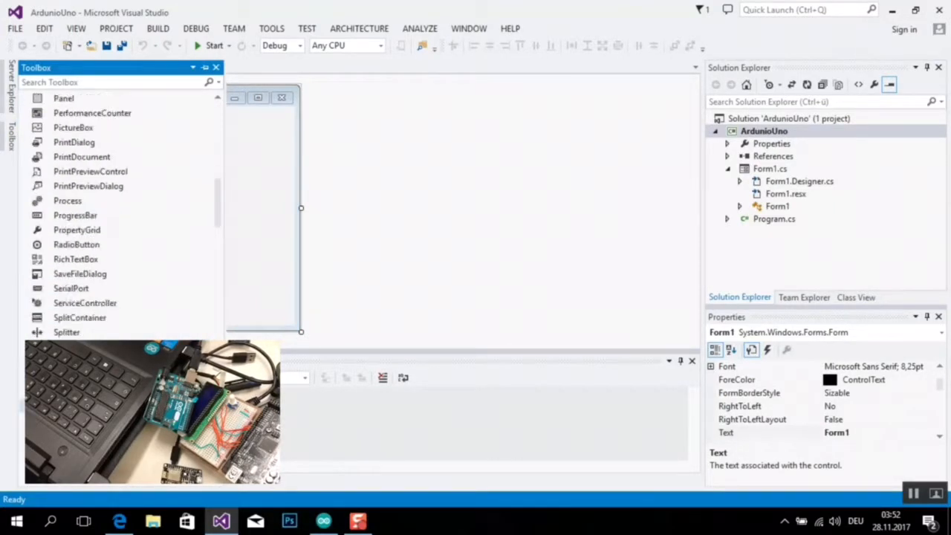
scroll(down, 3)
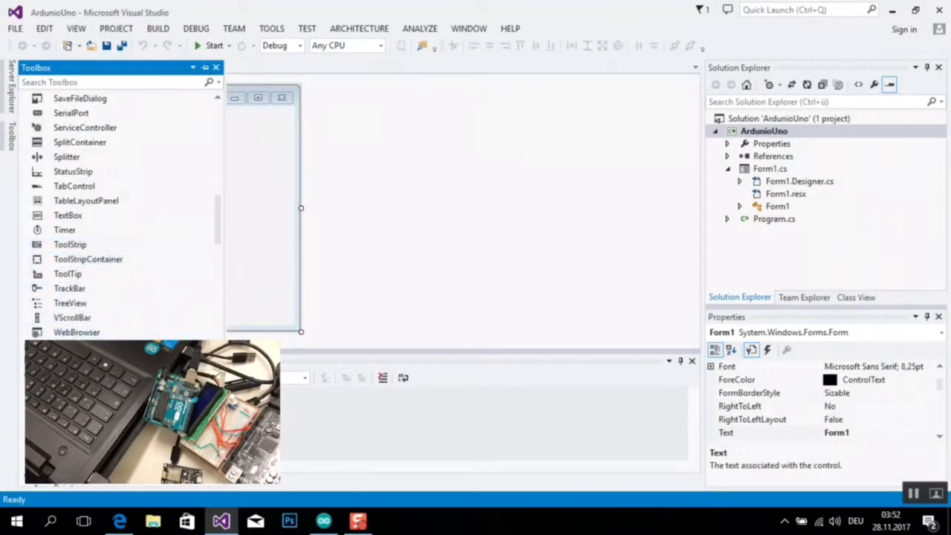
scroll(down, 3)
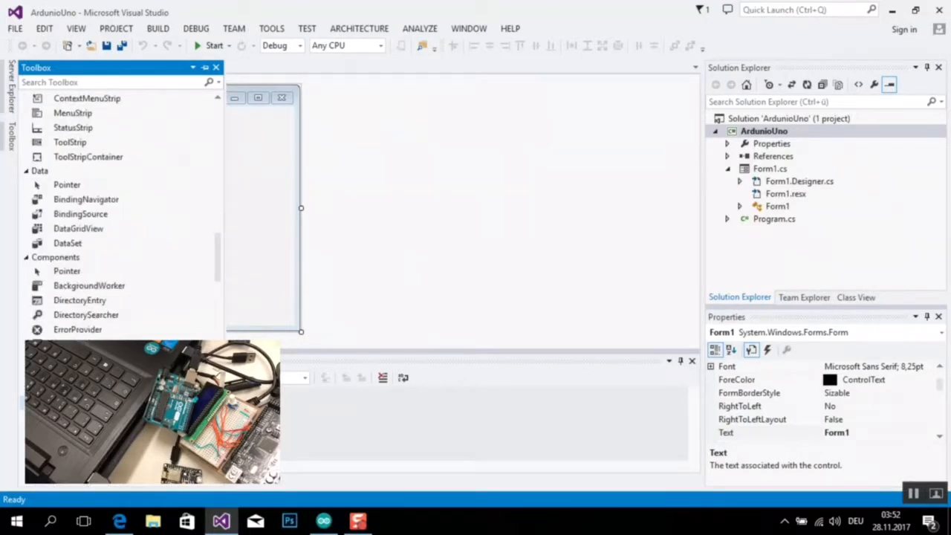
scroll(down, 3)
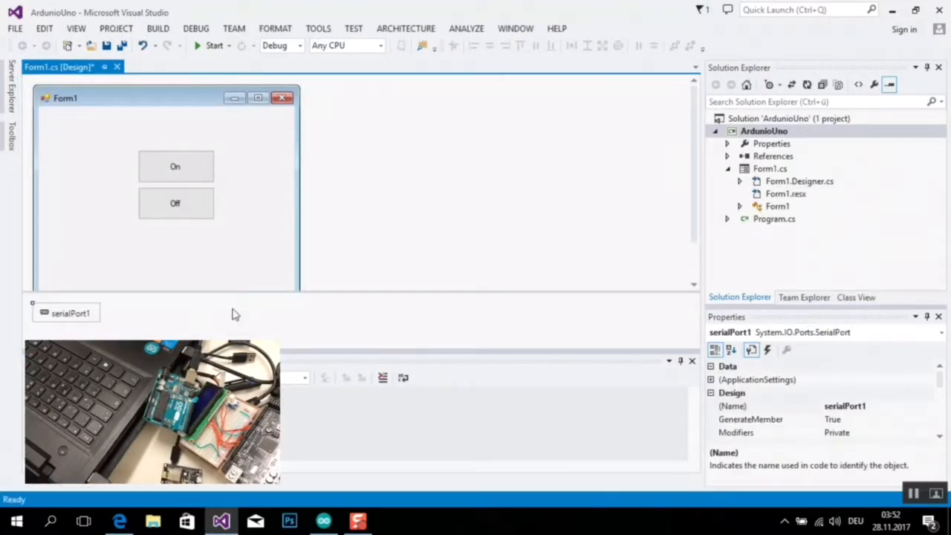
Rename the serial port's (Name) property to ArduinoUNO
click(844, 405)
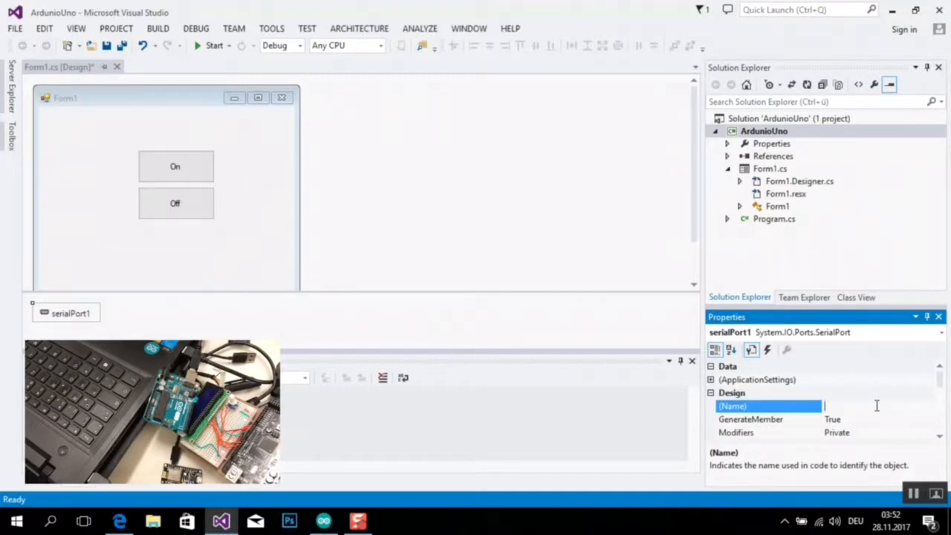
text(Arduino)
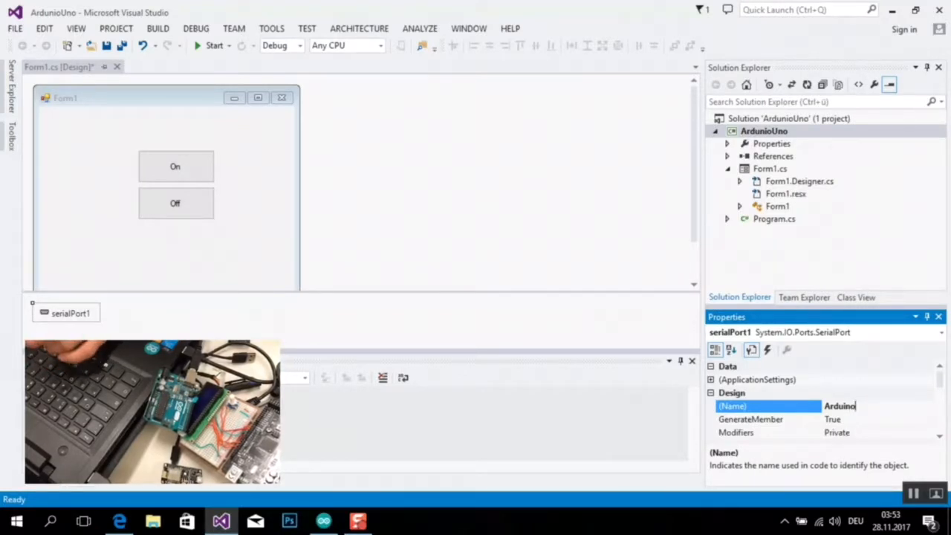
text(UNO)
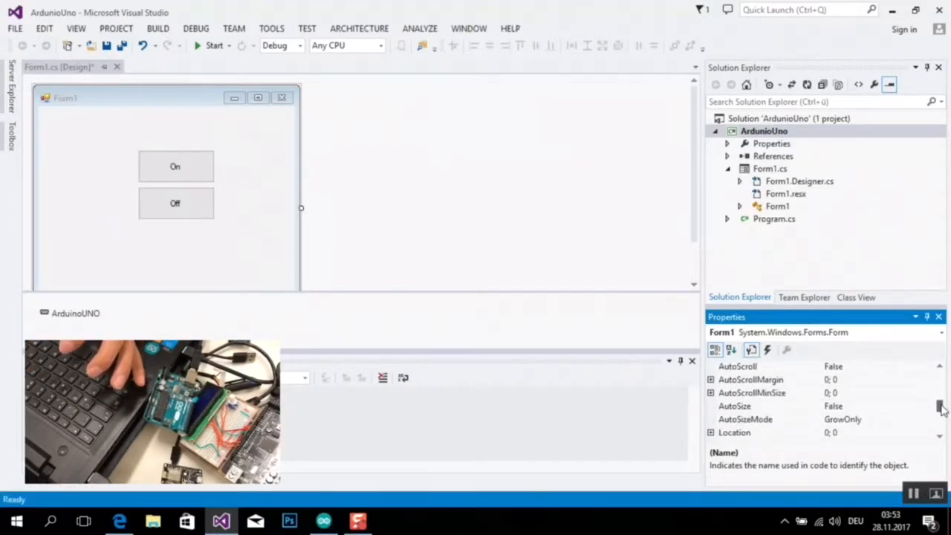
Review the ArduinoUNO port's Misc properties, confirming BaudRate 9600 with PortName COM1
scroll(down, 3)
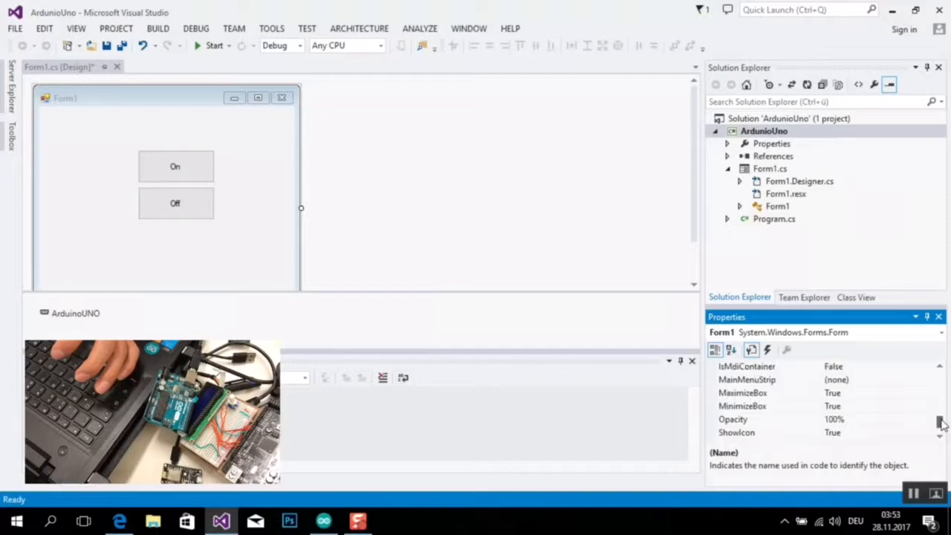
click(71, 312)
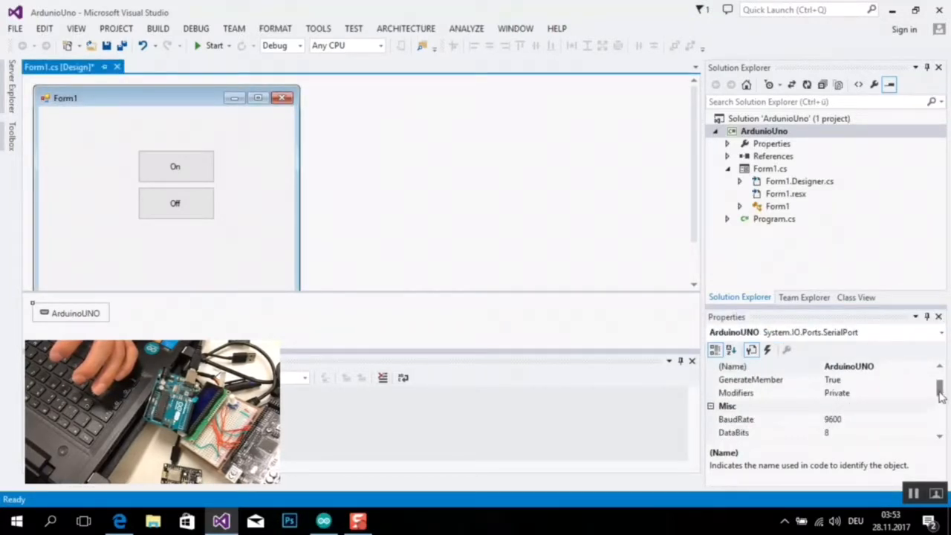
scroll(down, 3)
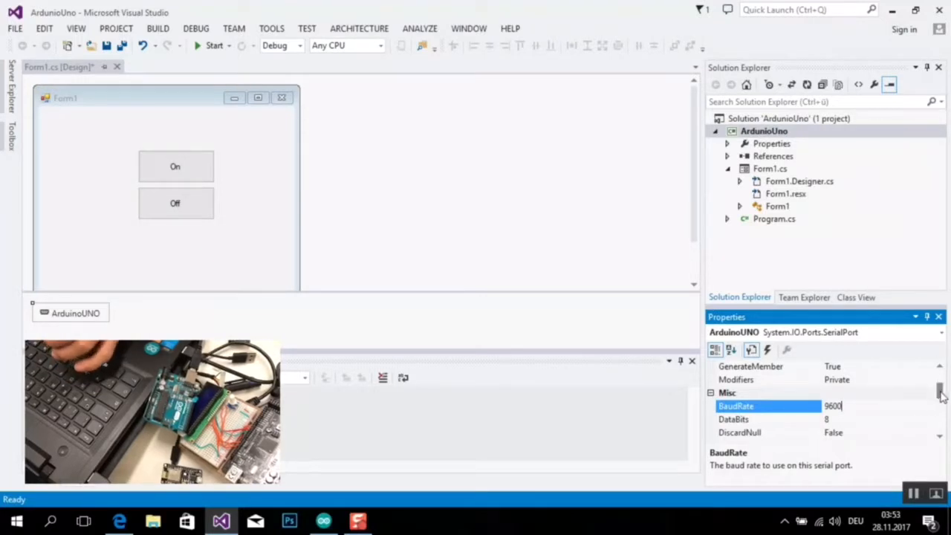
scroll(down, 3)
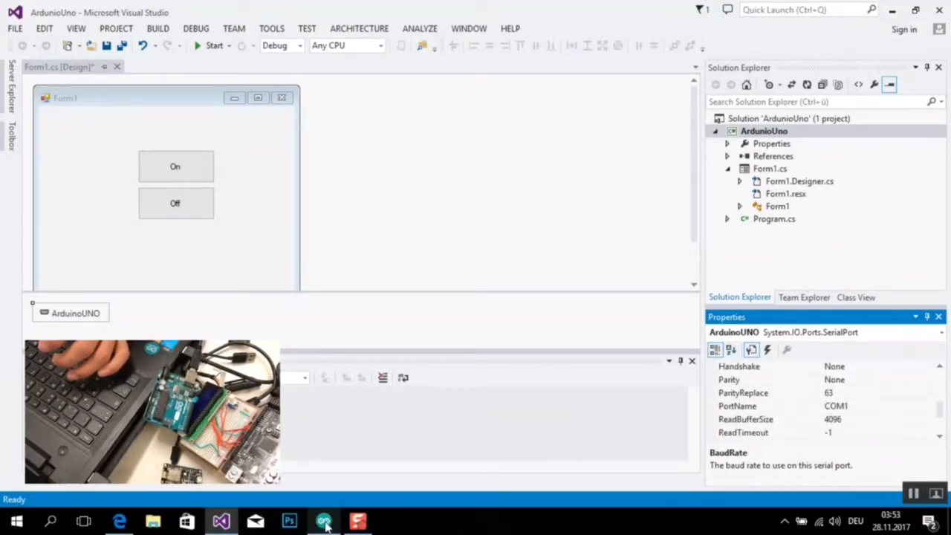
Check the board's port in Arduino IDE and set the PortName property to COM5
click(324, 520)
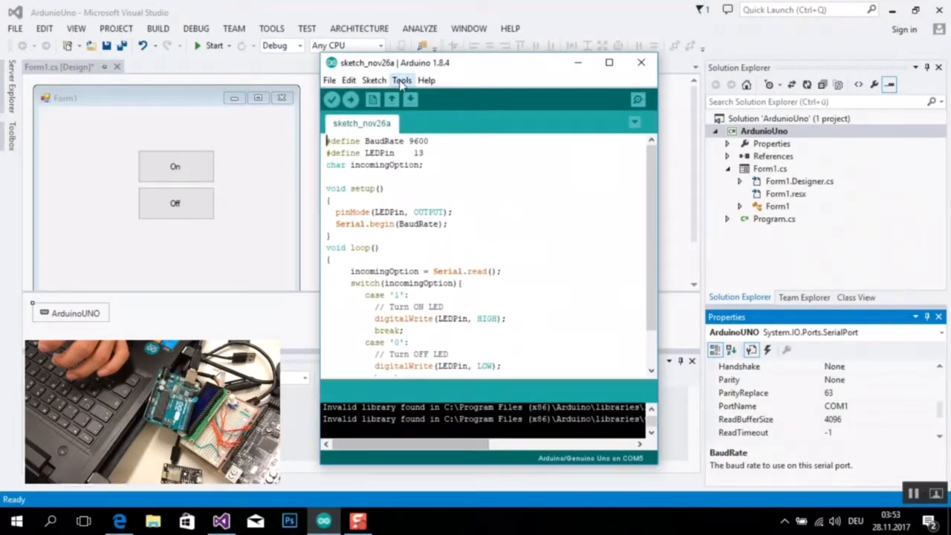
click(401, 80)
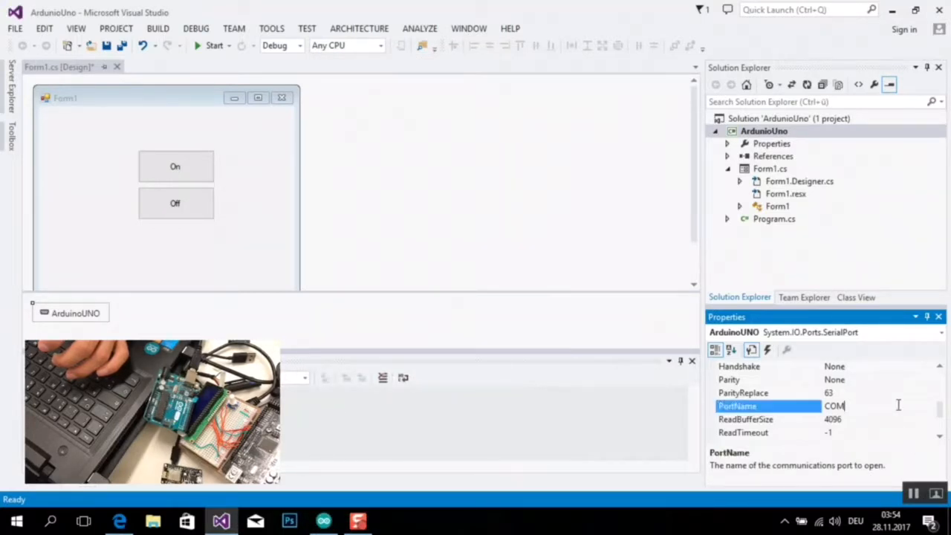
text(5)
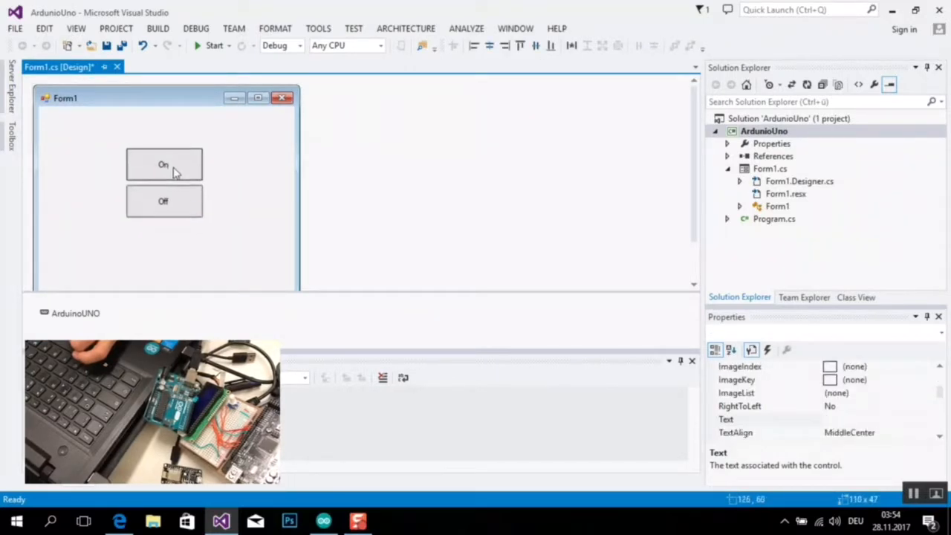
Create the On button's click handler and begin the ArduinoUNO write call
click(164, 163)
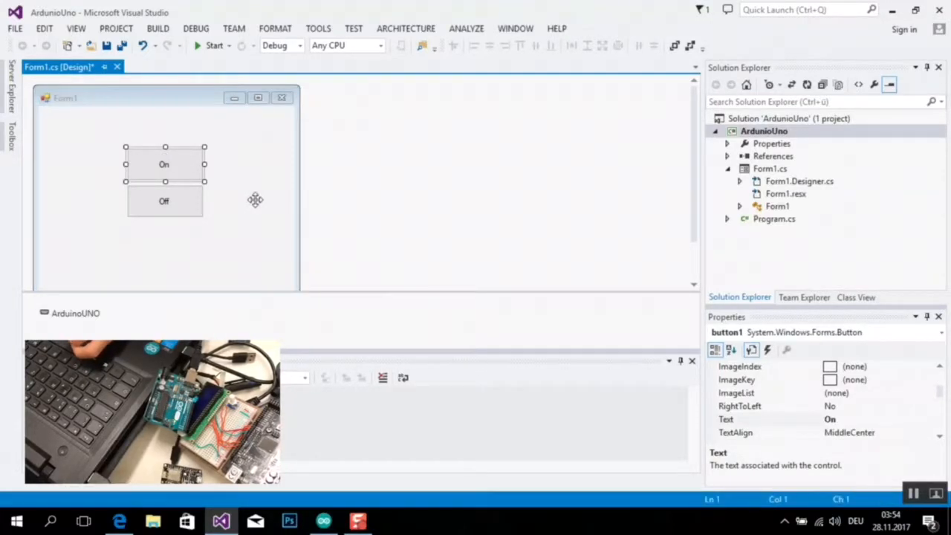
double_click(163, 163)
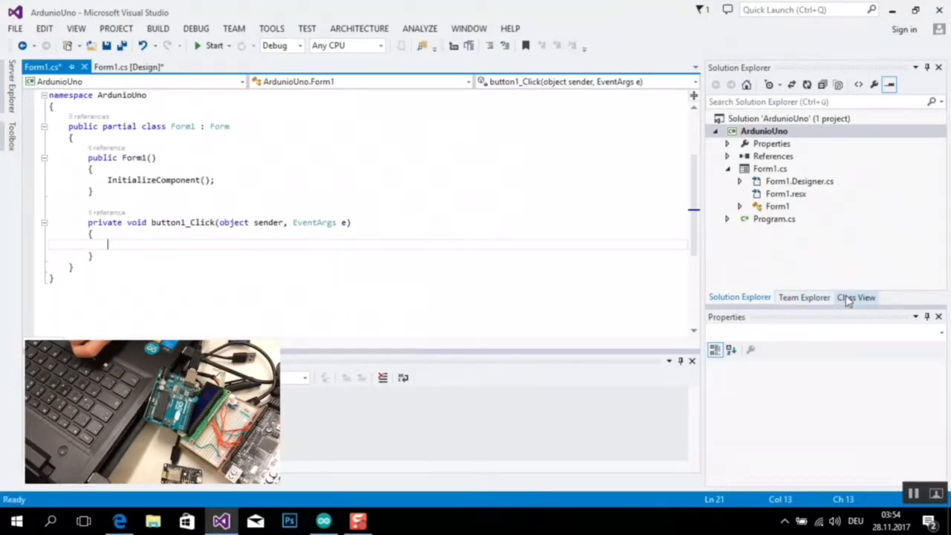
mouse_move(856, 297)
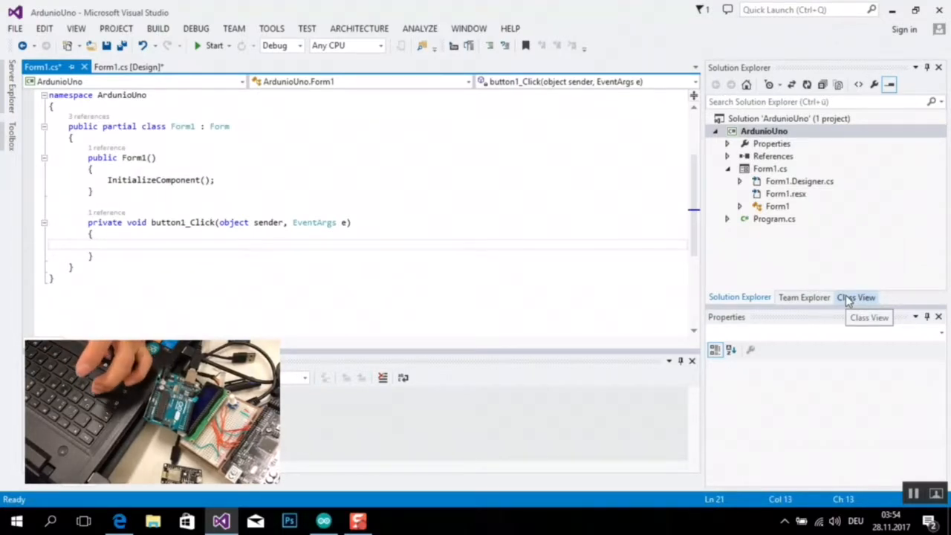
text(ar)
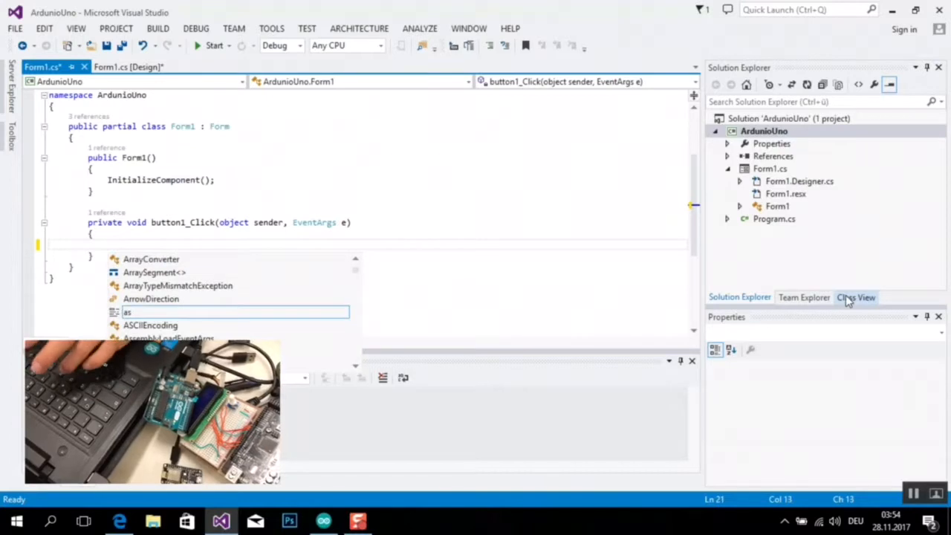
text(ArduinoUNO)
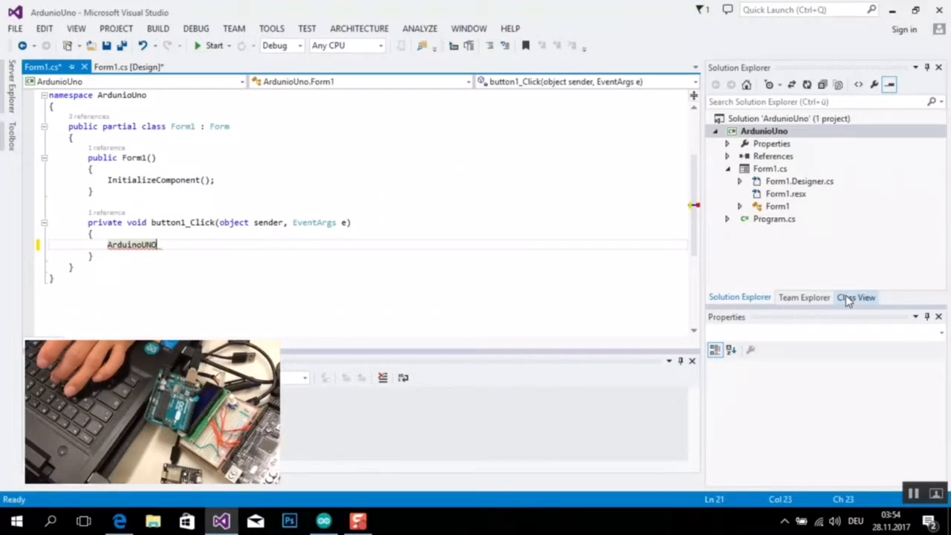
text(.)
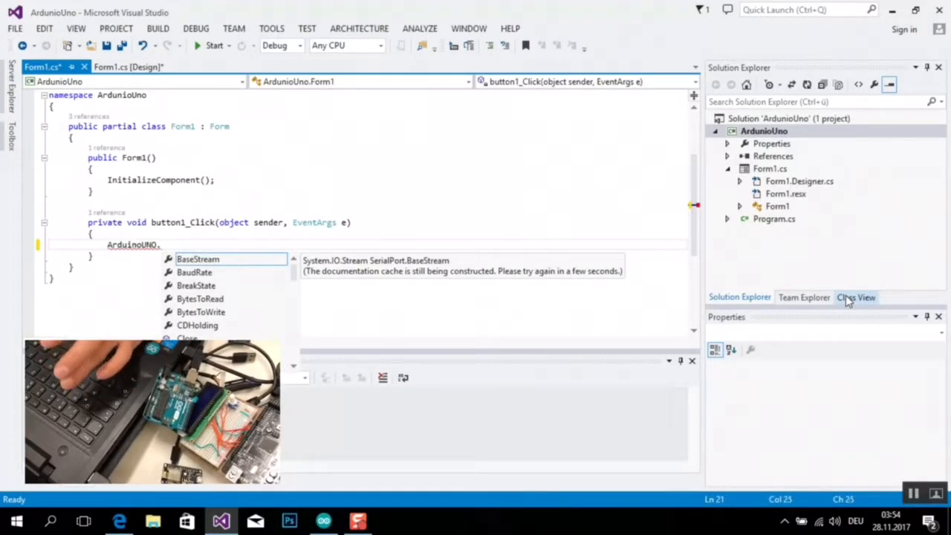
text(w)
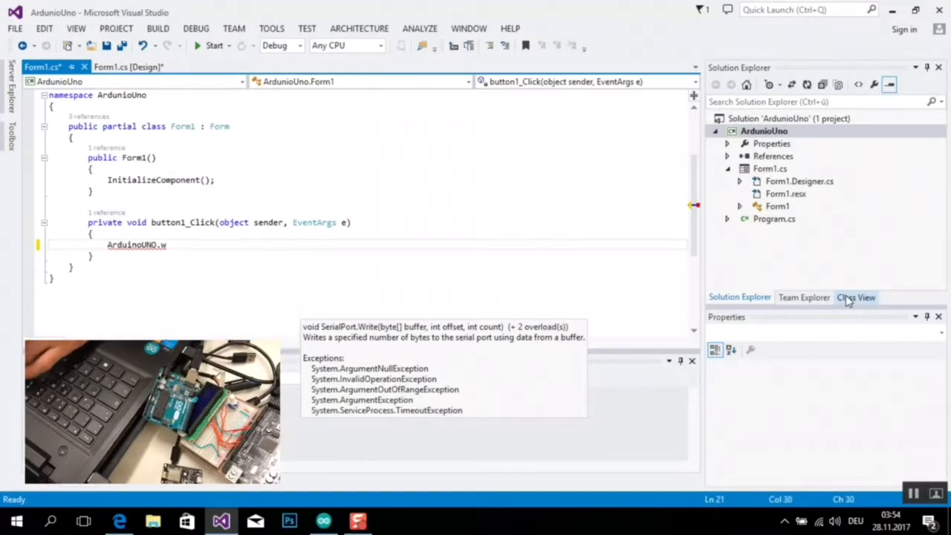
Complete ArduinoUNO.Write("1"); in button1_Click and return to the Form1 designer
text(Write())
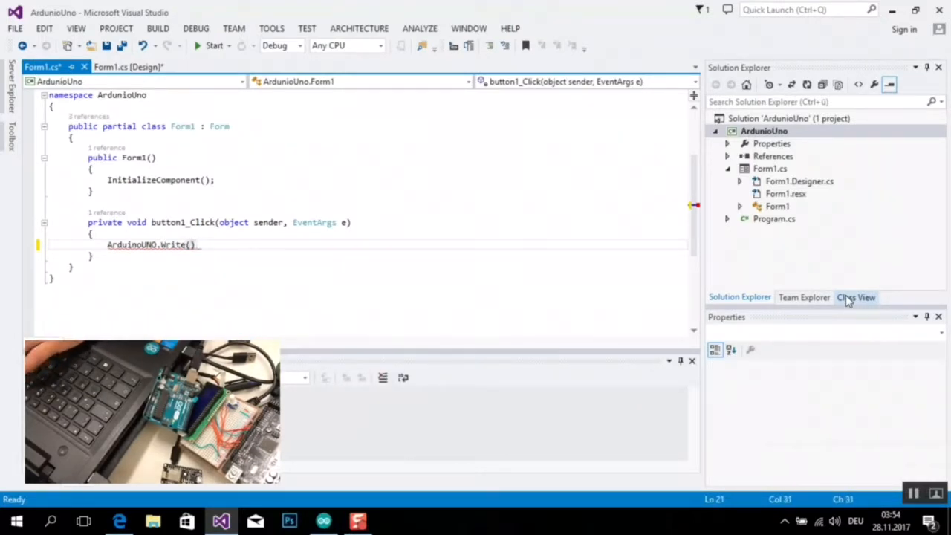
text(;)
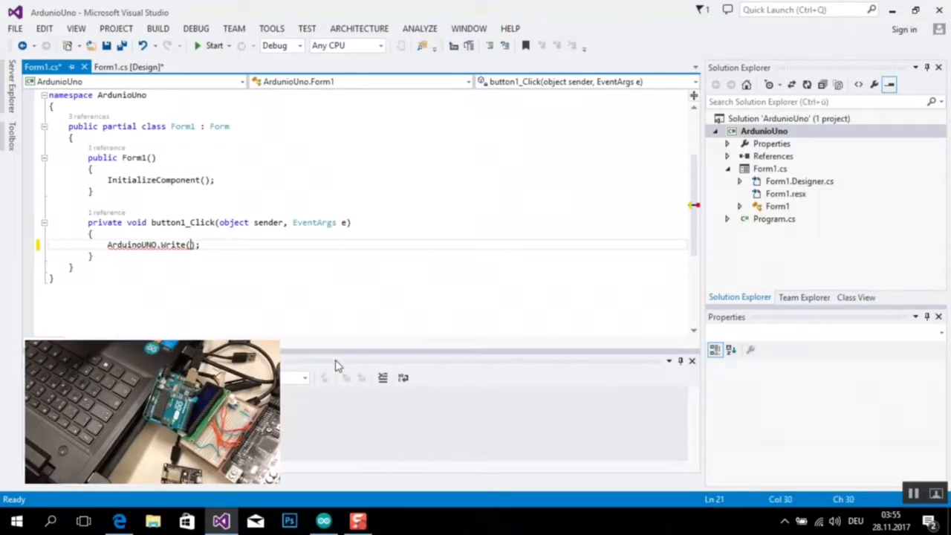
text("")
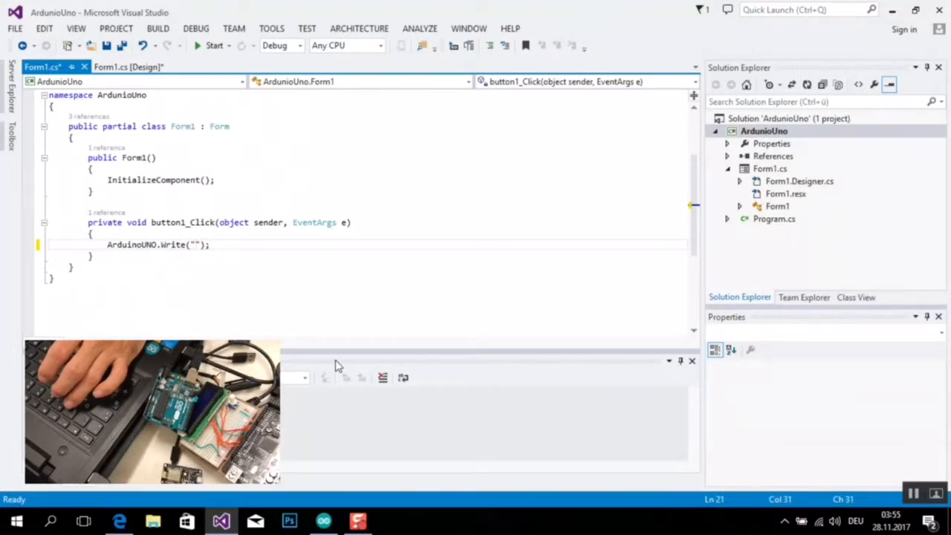
text(1)
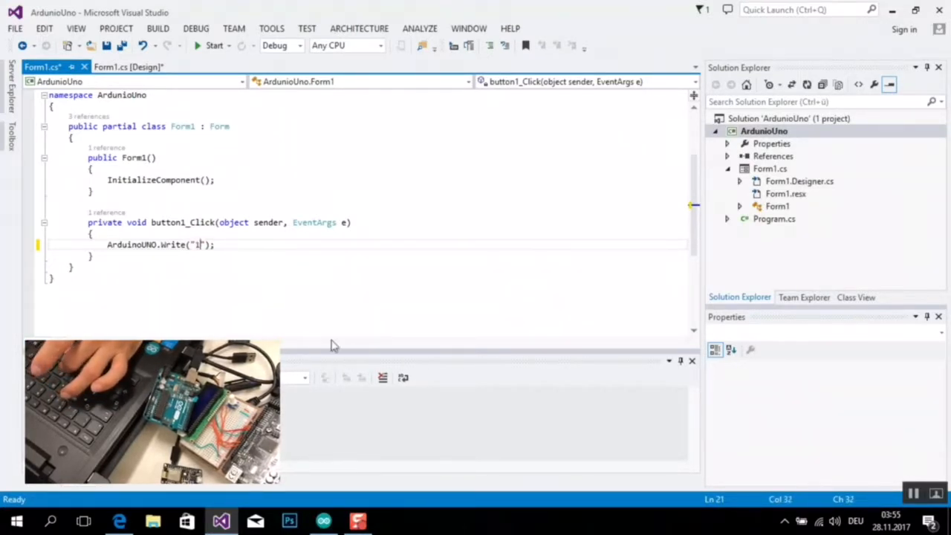
click(127, 67)
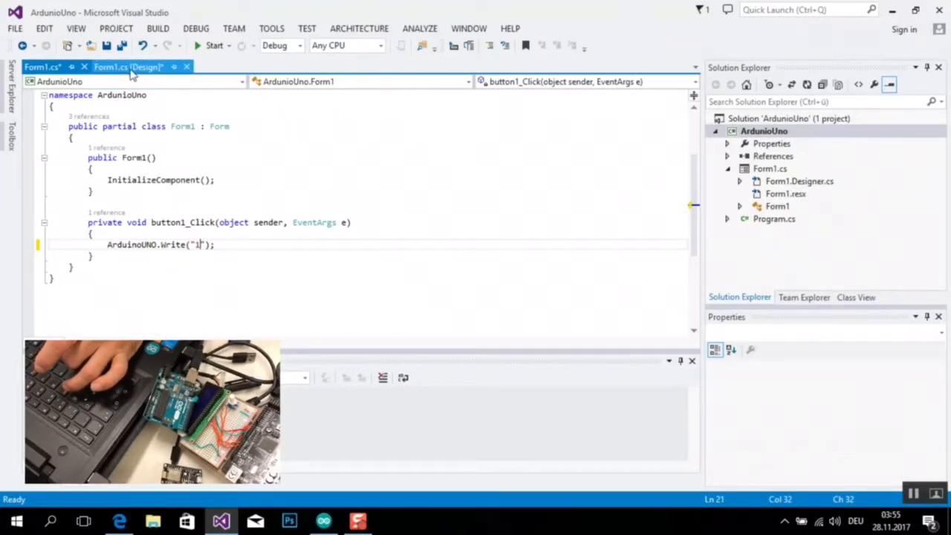
click(128, 67)
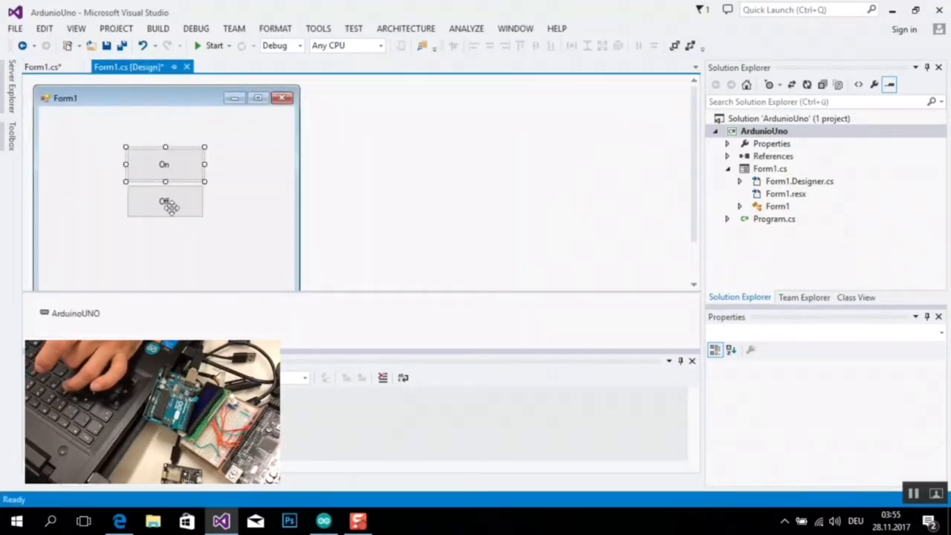
Create button2_Click for the Off button containing ArduinoUNO.Write("0");
double_click(165, 202)
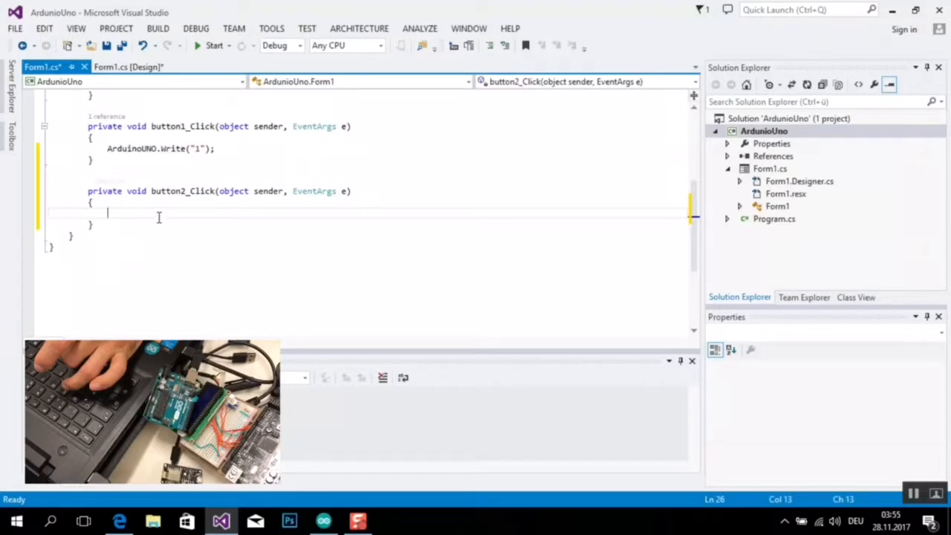
text(ar)
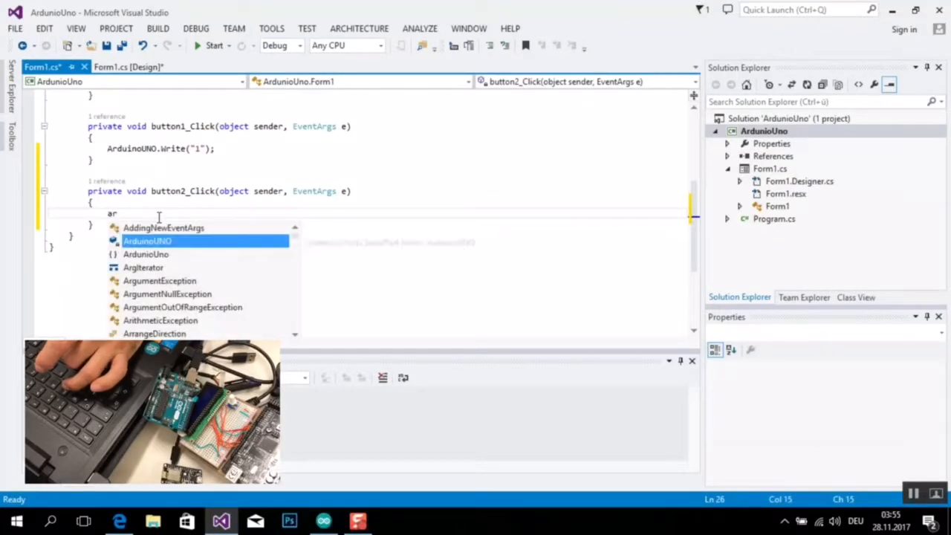
text(ArduinoUNO)
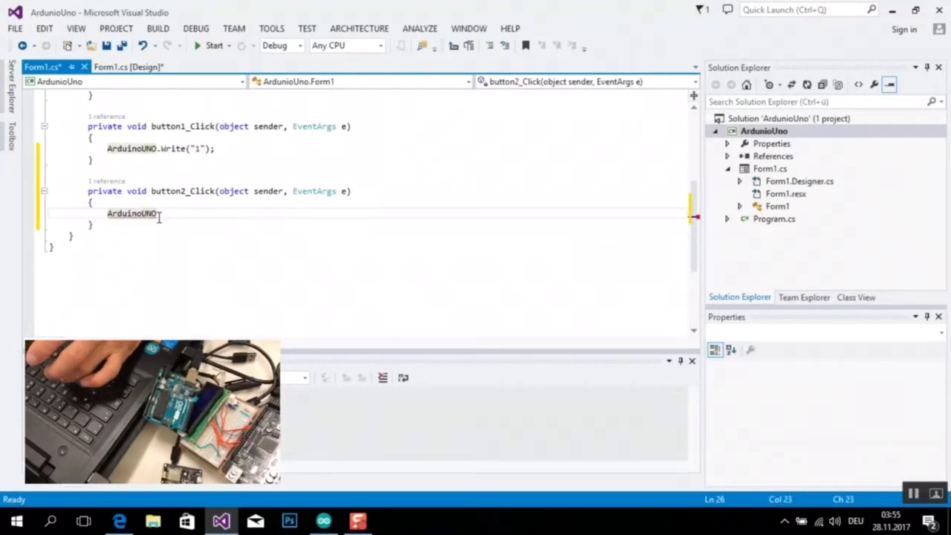
text(.Write()
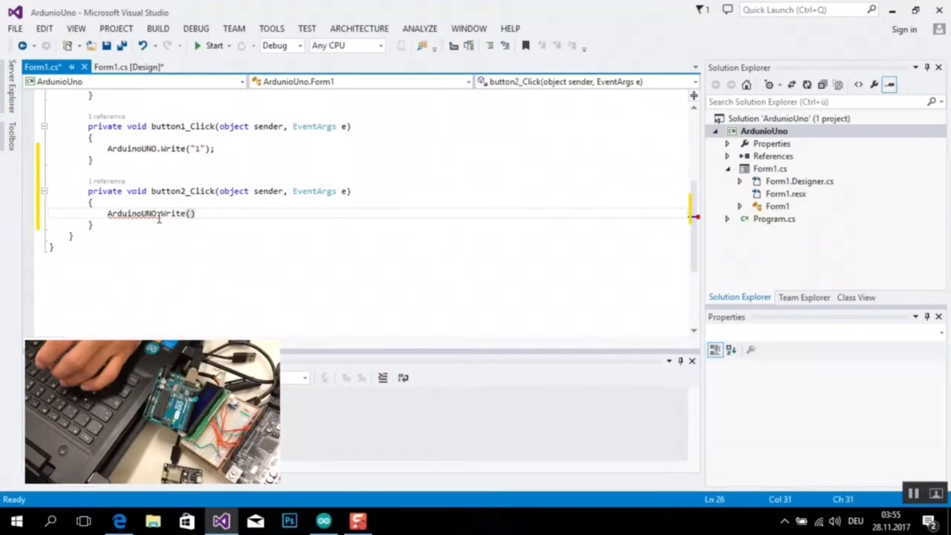
text(;)
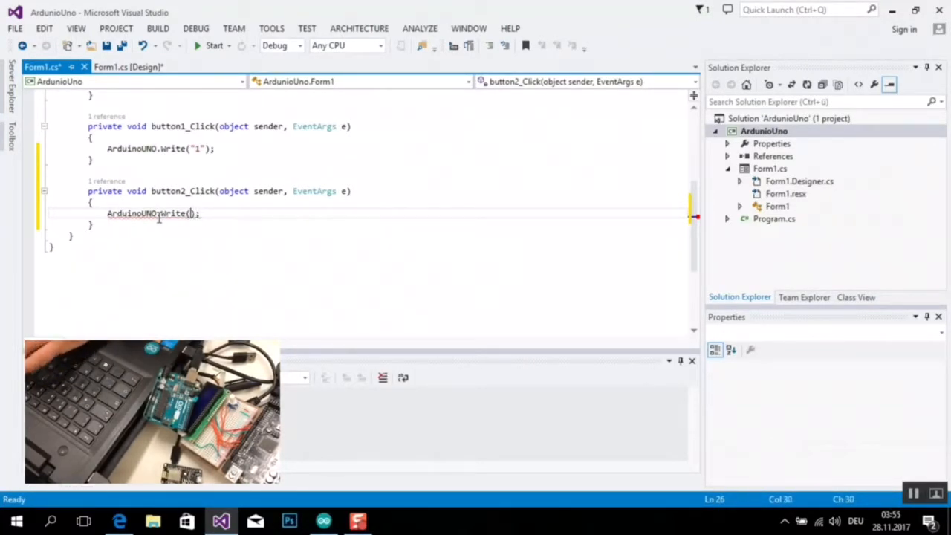
text("")
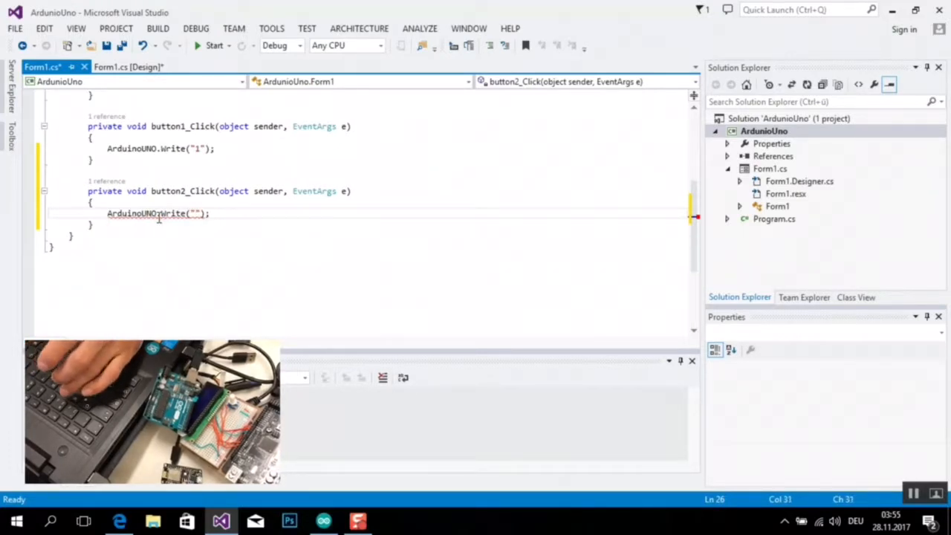
text(0)
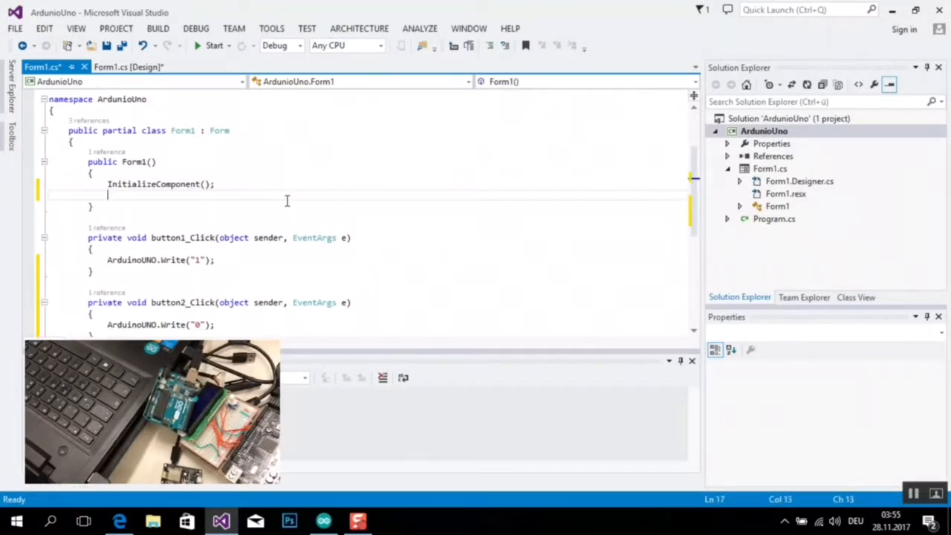
Add ArduinoUNO.Open(); in the Form1 constructor below InitializeComponent();
text(ar)
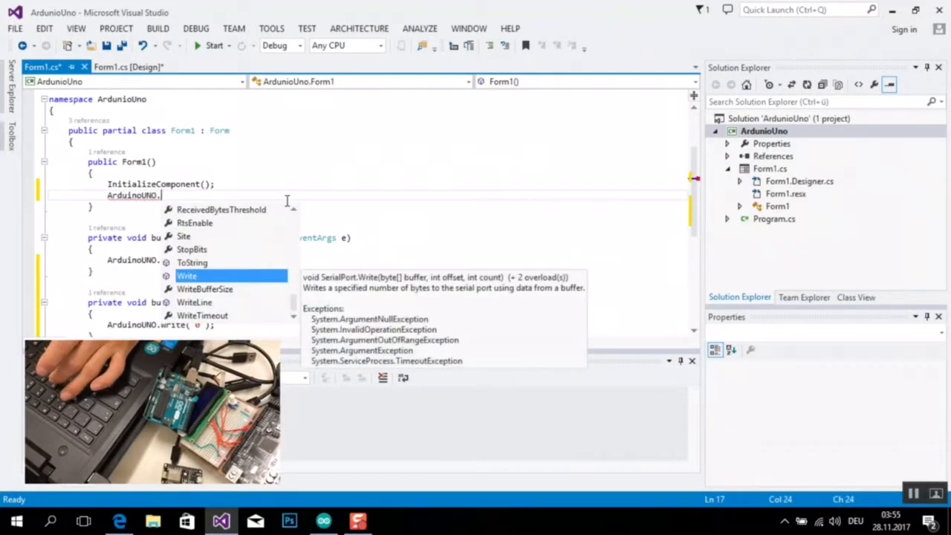
text(op)
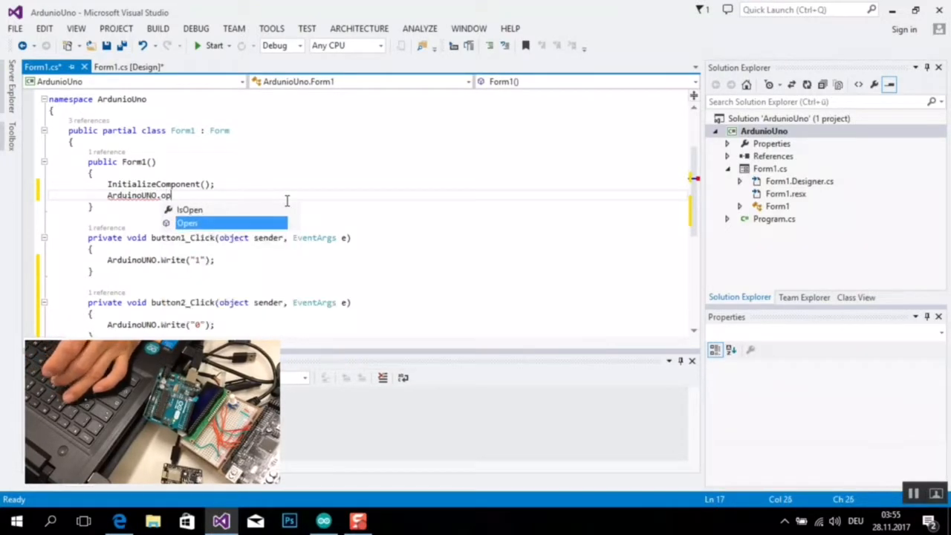
text(Open())
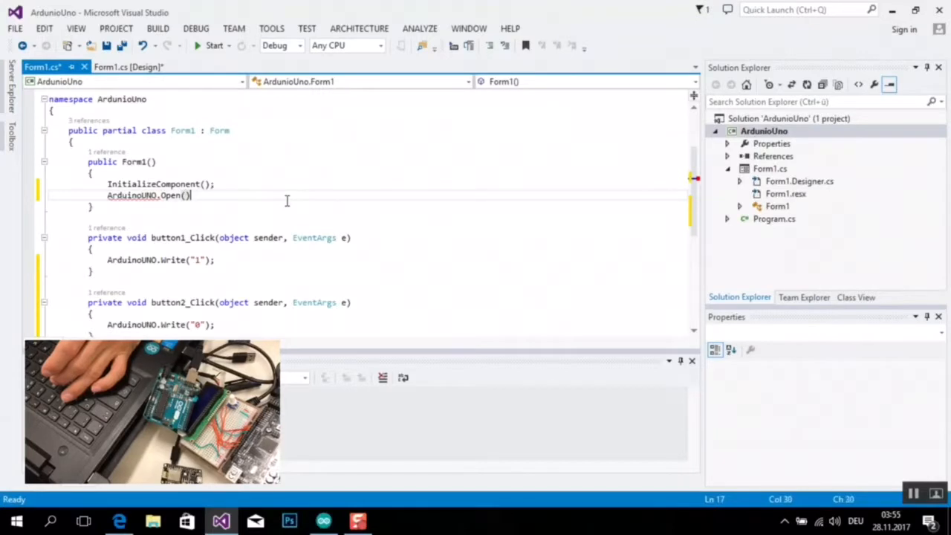
text(;)
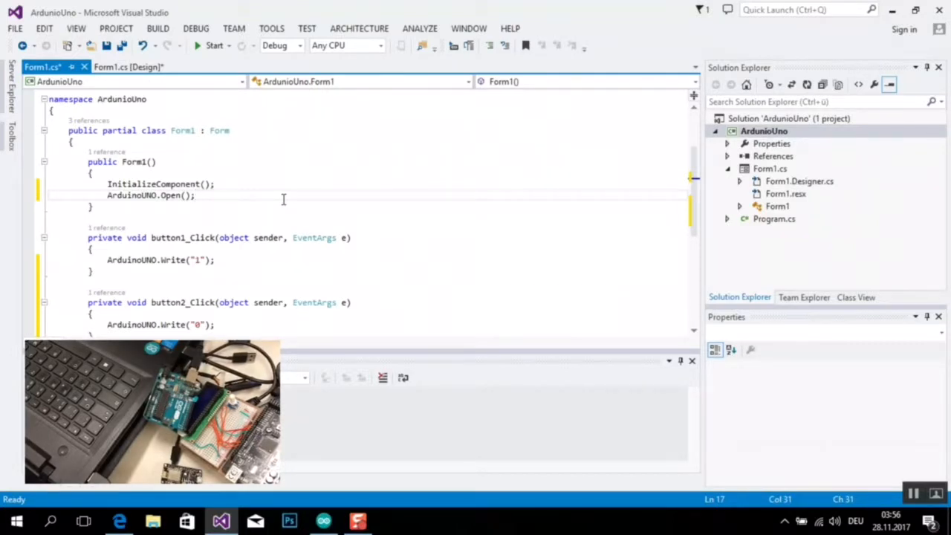
scroll(down, 3)
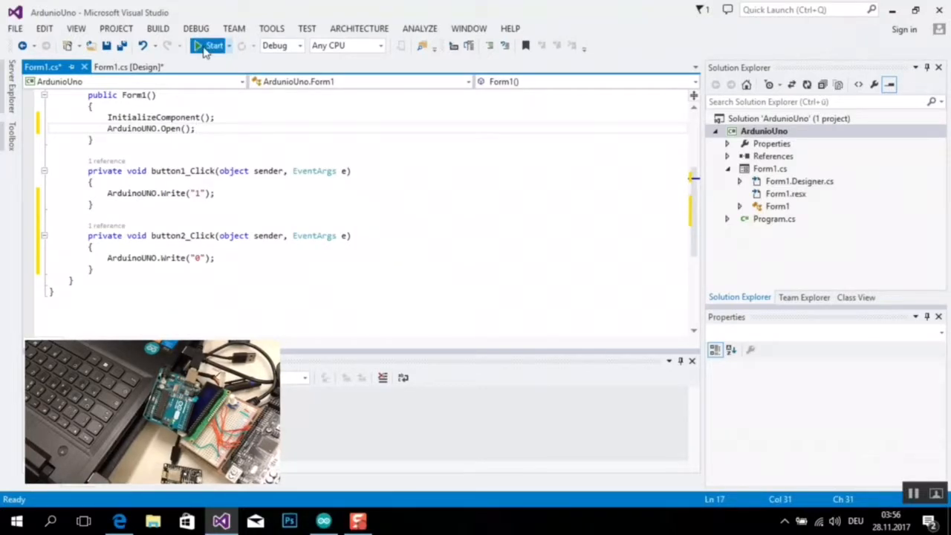
Build and run the ArduinoUno app in Debug, showing Form1 with On and Off buttons
click(214, 44)
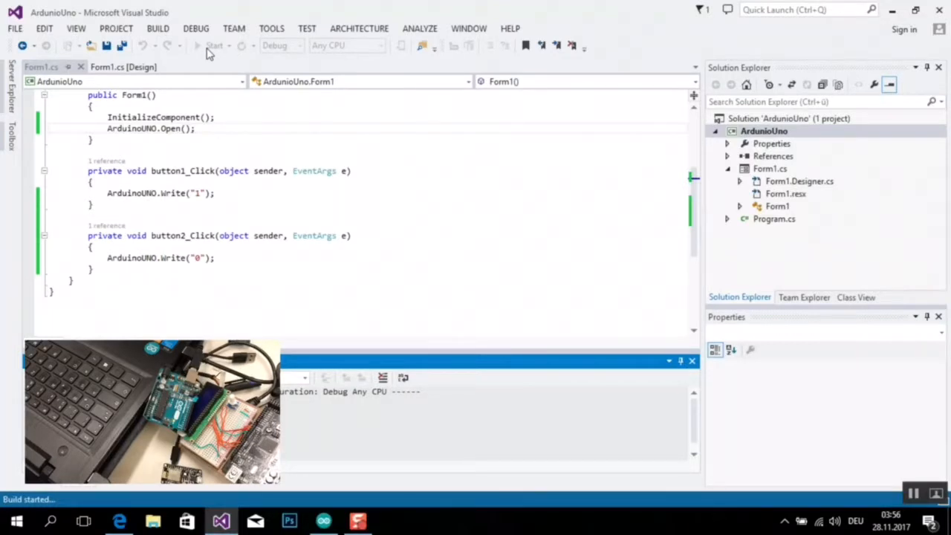
click(214, 44)
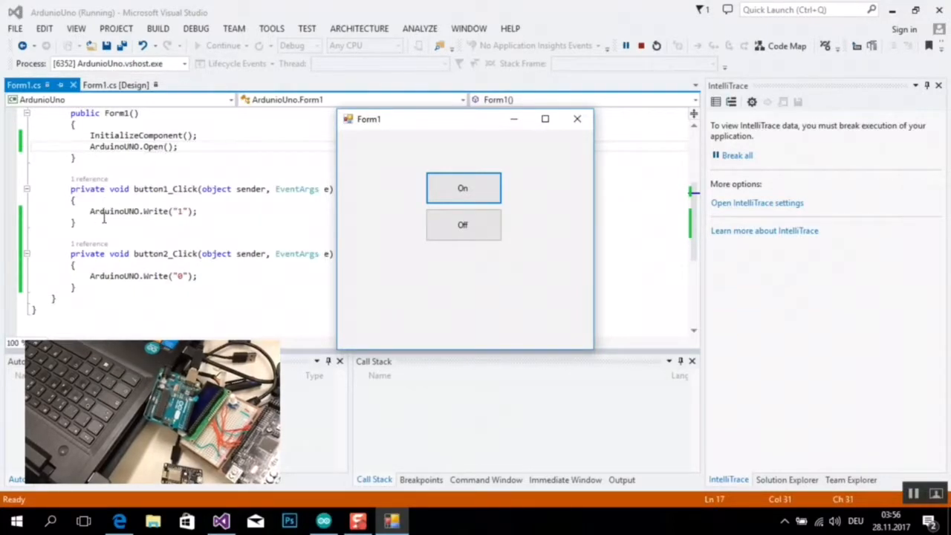
mouse_move(179, 211)
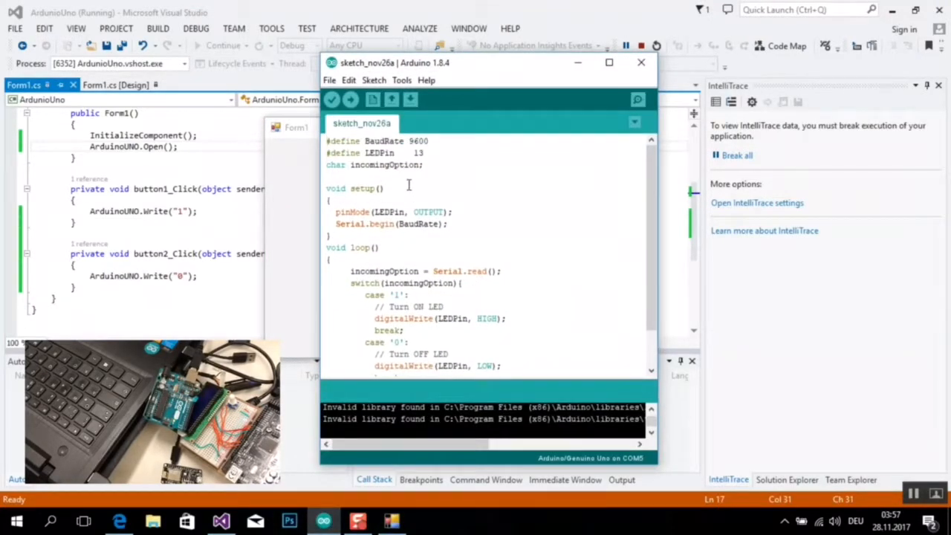
mouse_move(468, 295)
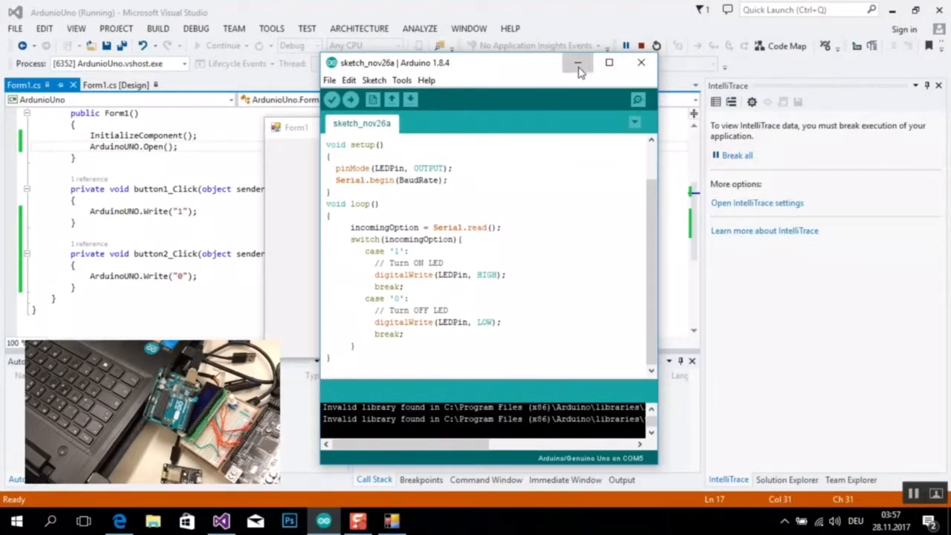
Minimize the Arduino IDE sketch window so the running Form1 stays in front
click(578, 62)
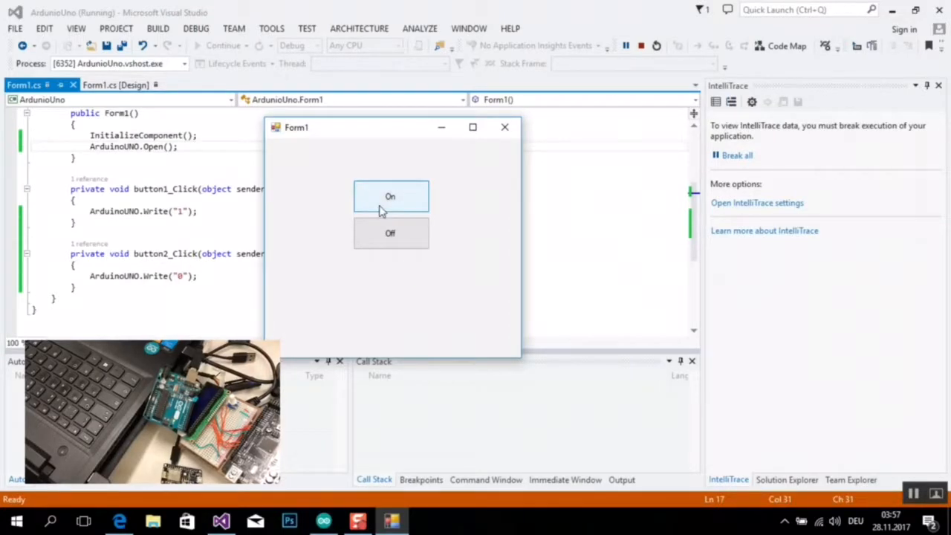
mouse_move(404, 206)
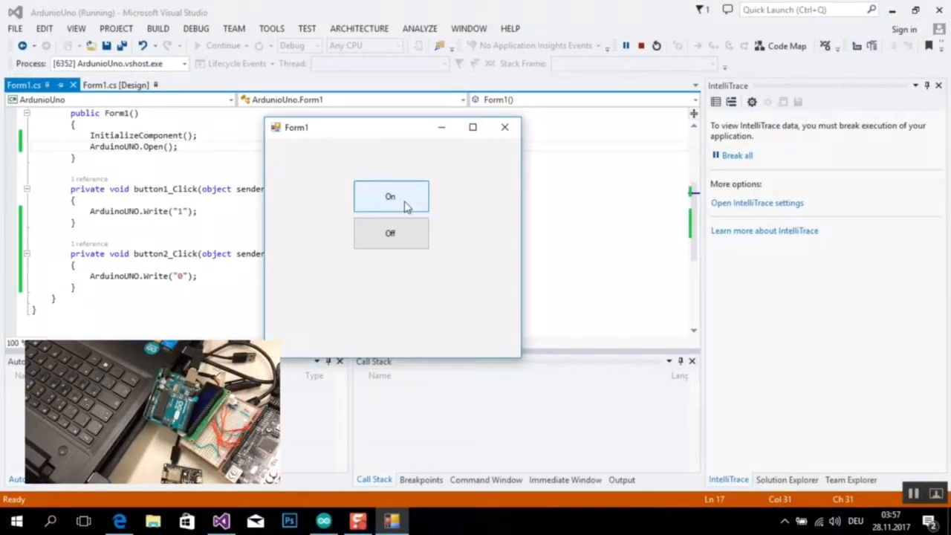
mouse_move(401, 202)
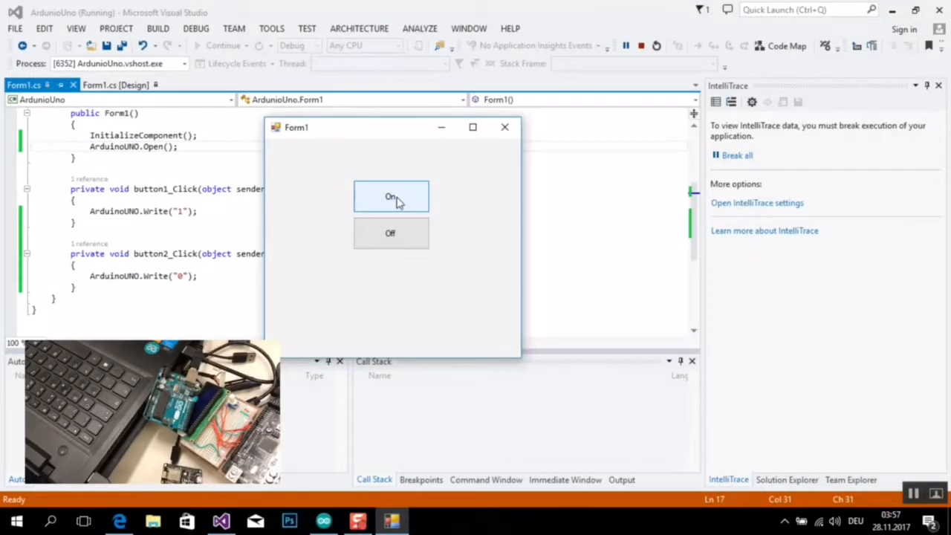
Test the running form by sending On and then Off to the Arduino board
click(389, 196)
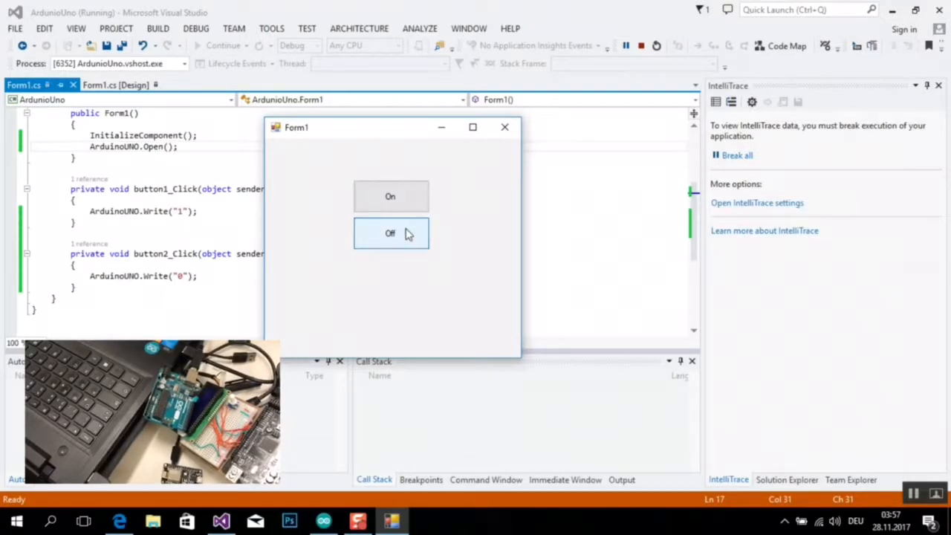
click(389, 196)
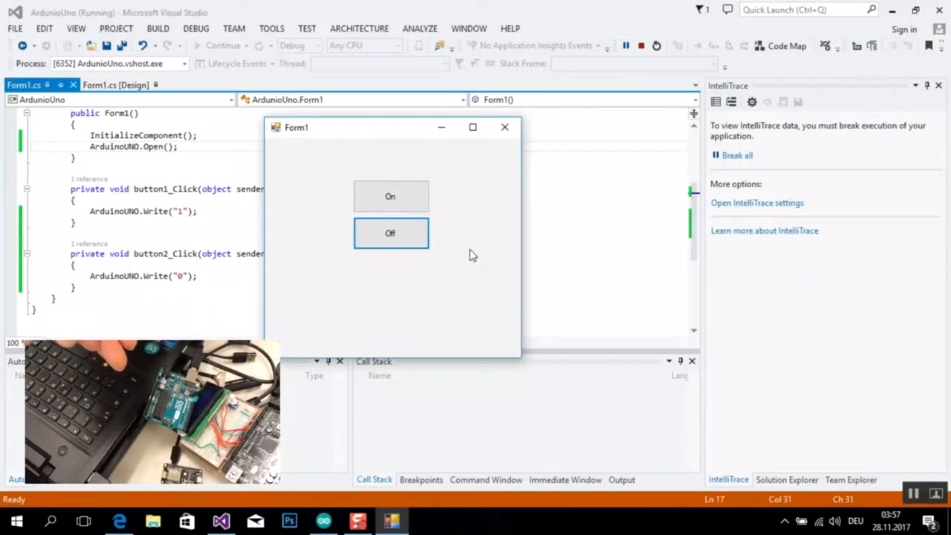
mouse_move(479, 383)
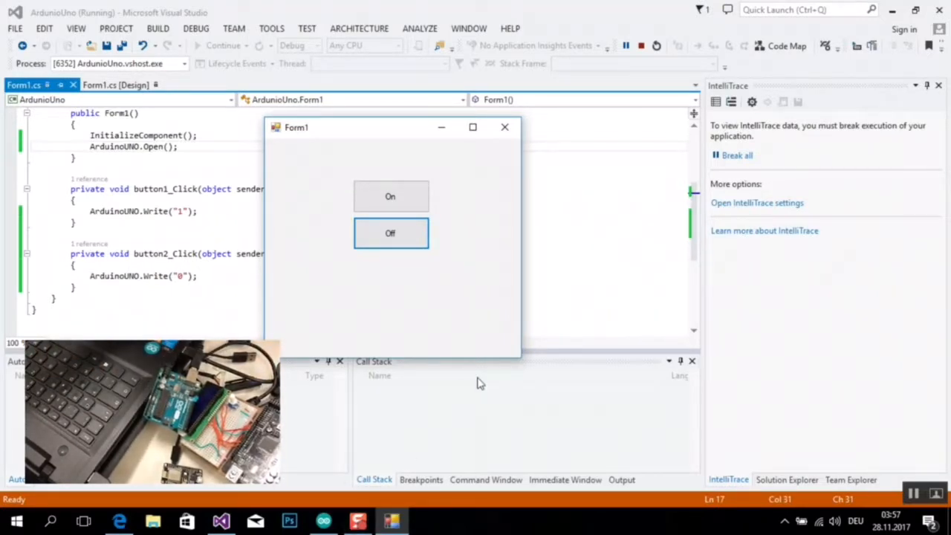